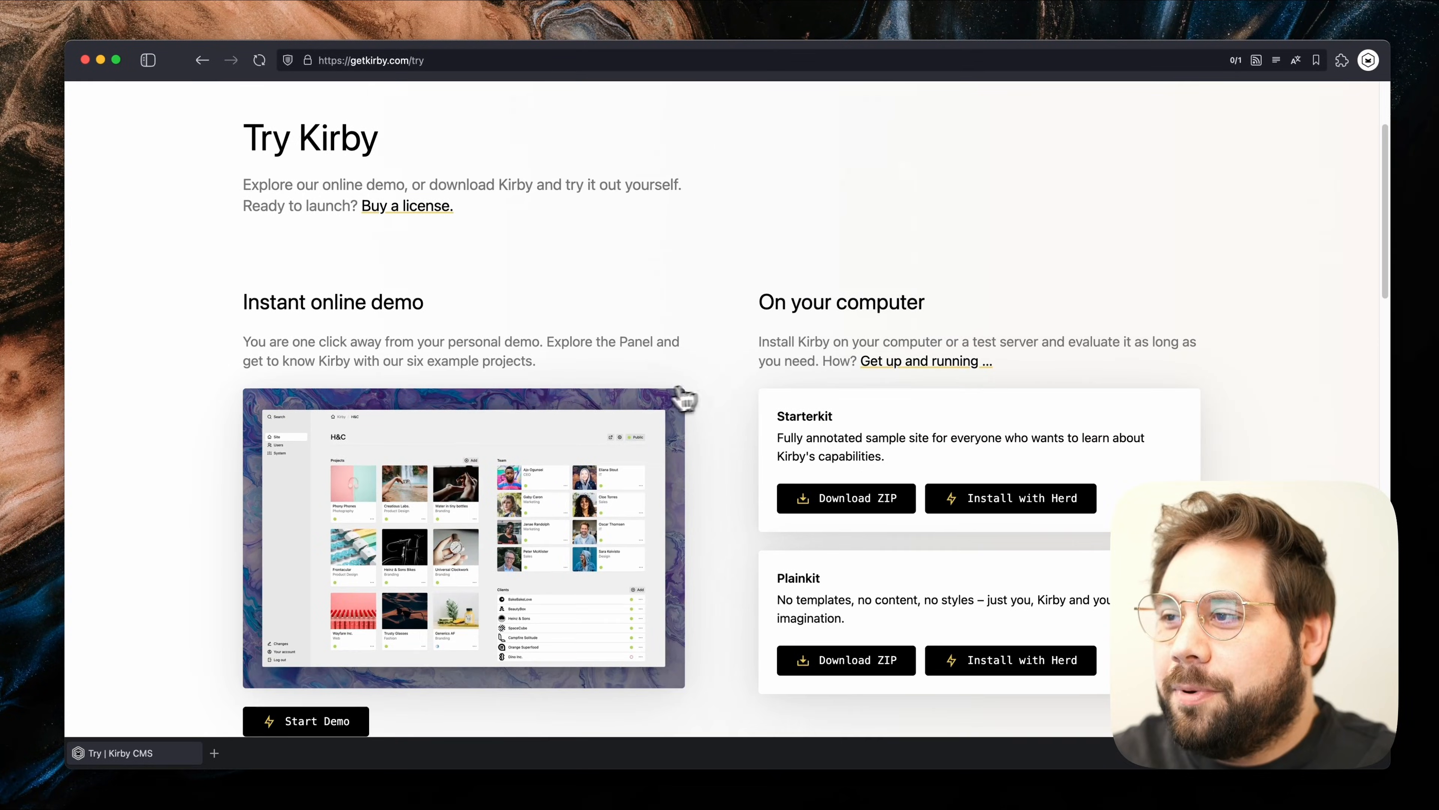
Install the Starterkit with Herd as a project named kirby-in-minutes
scroll("down", 3)
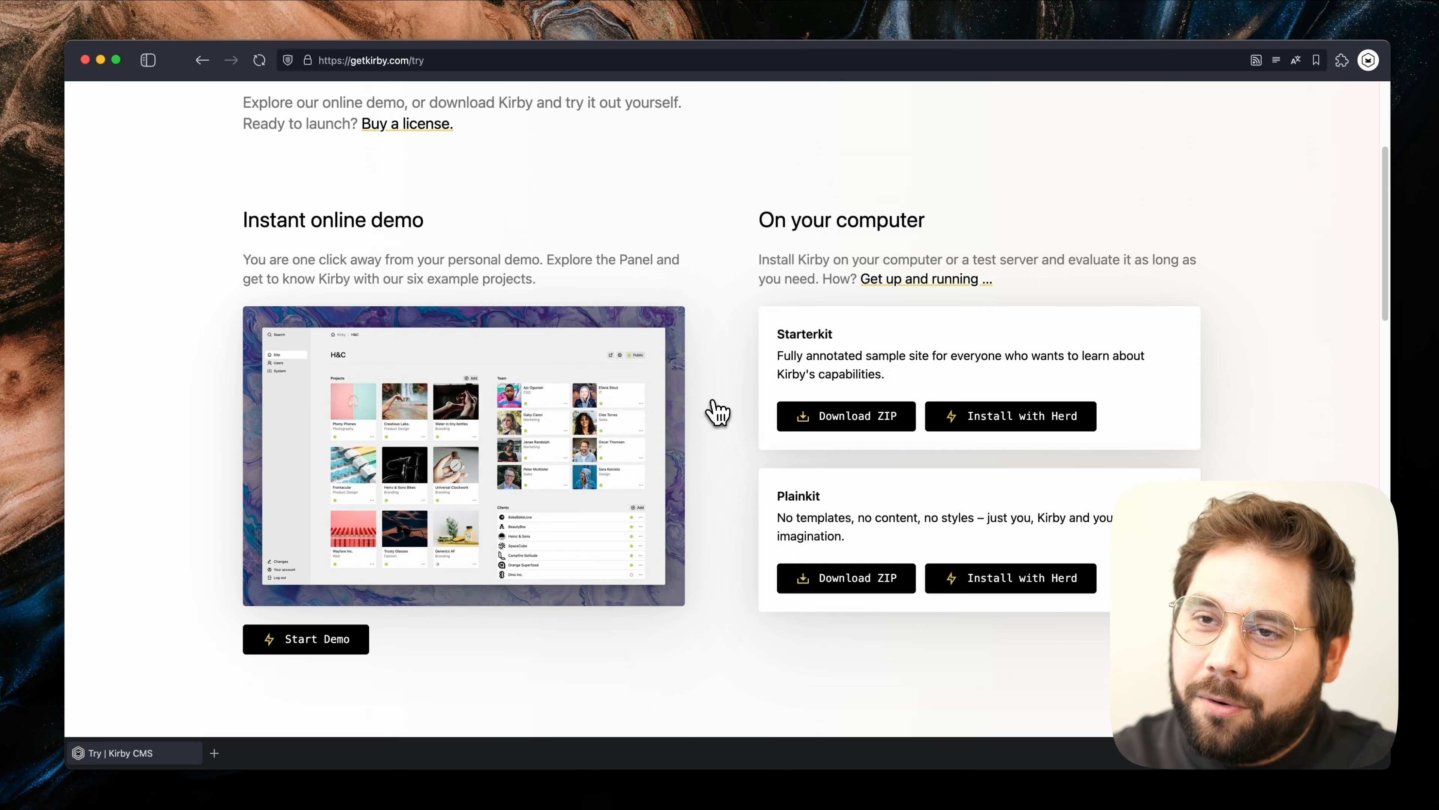
mouse_move(1014, 519)
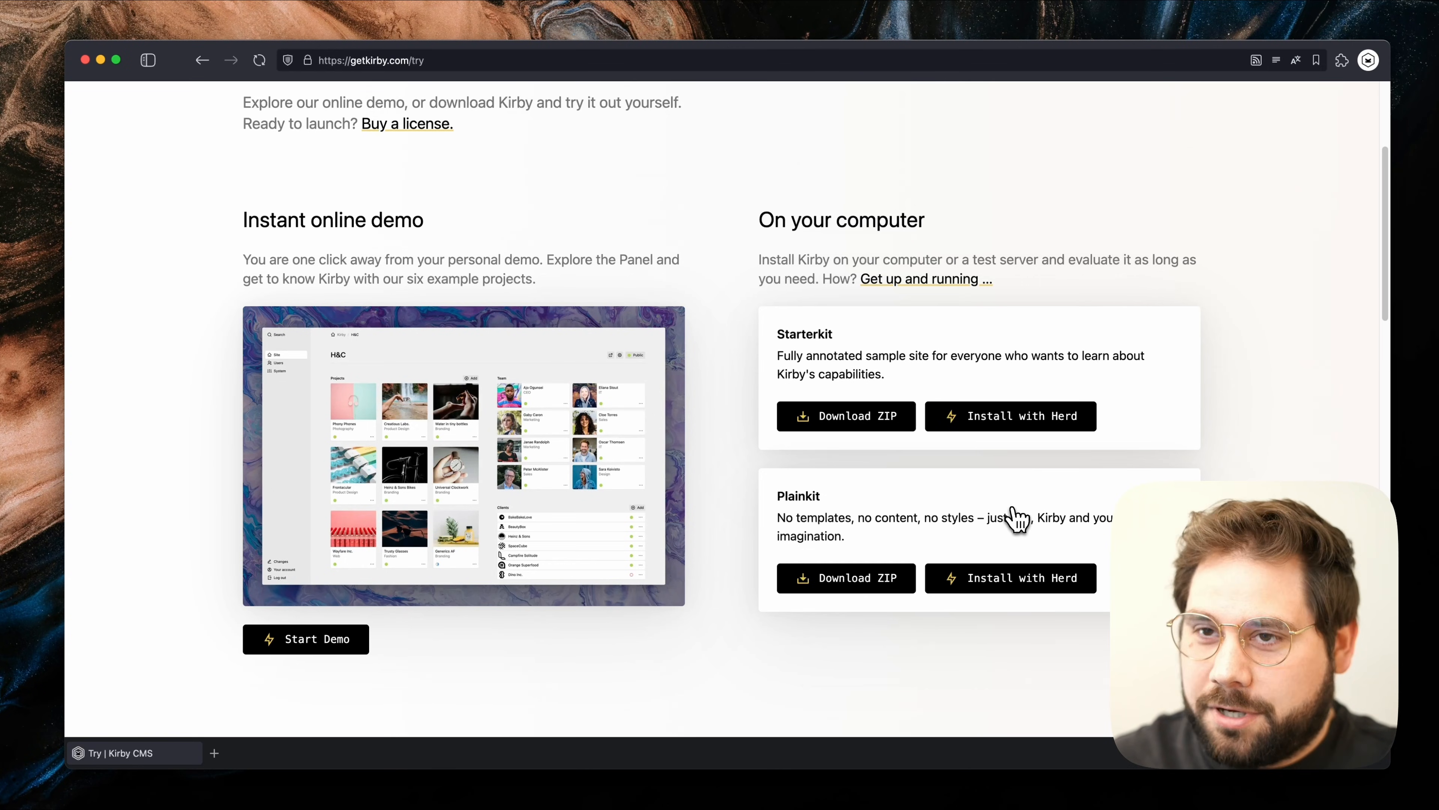
mouse_move(1121, 404)
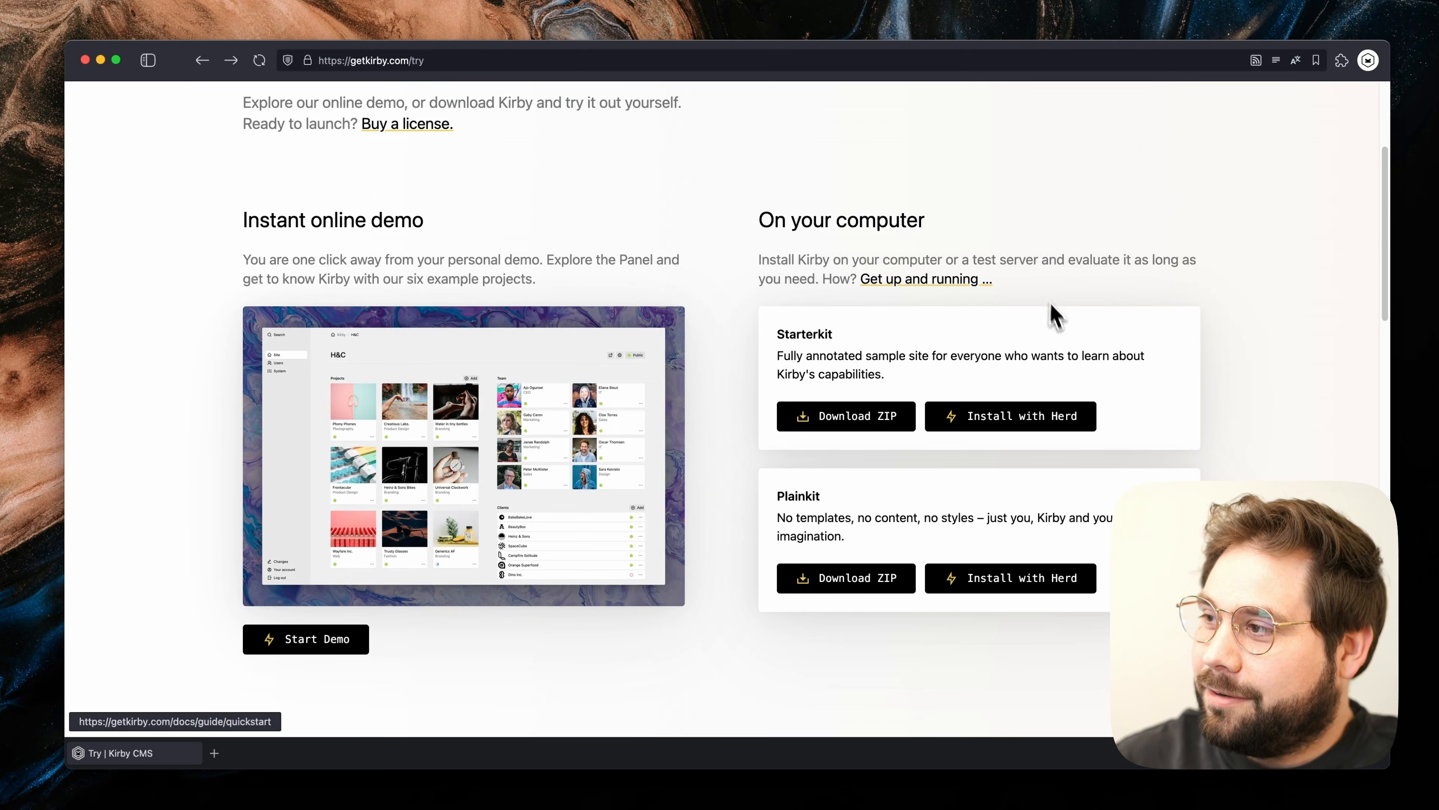
left_click(1010, 416)
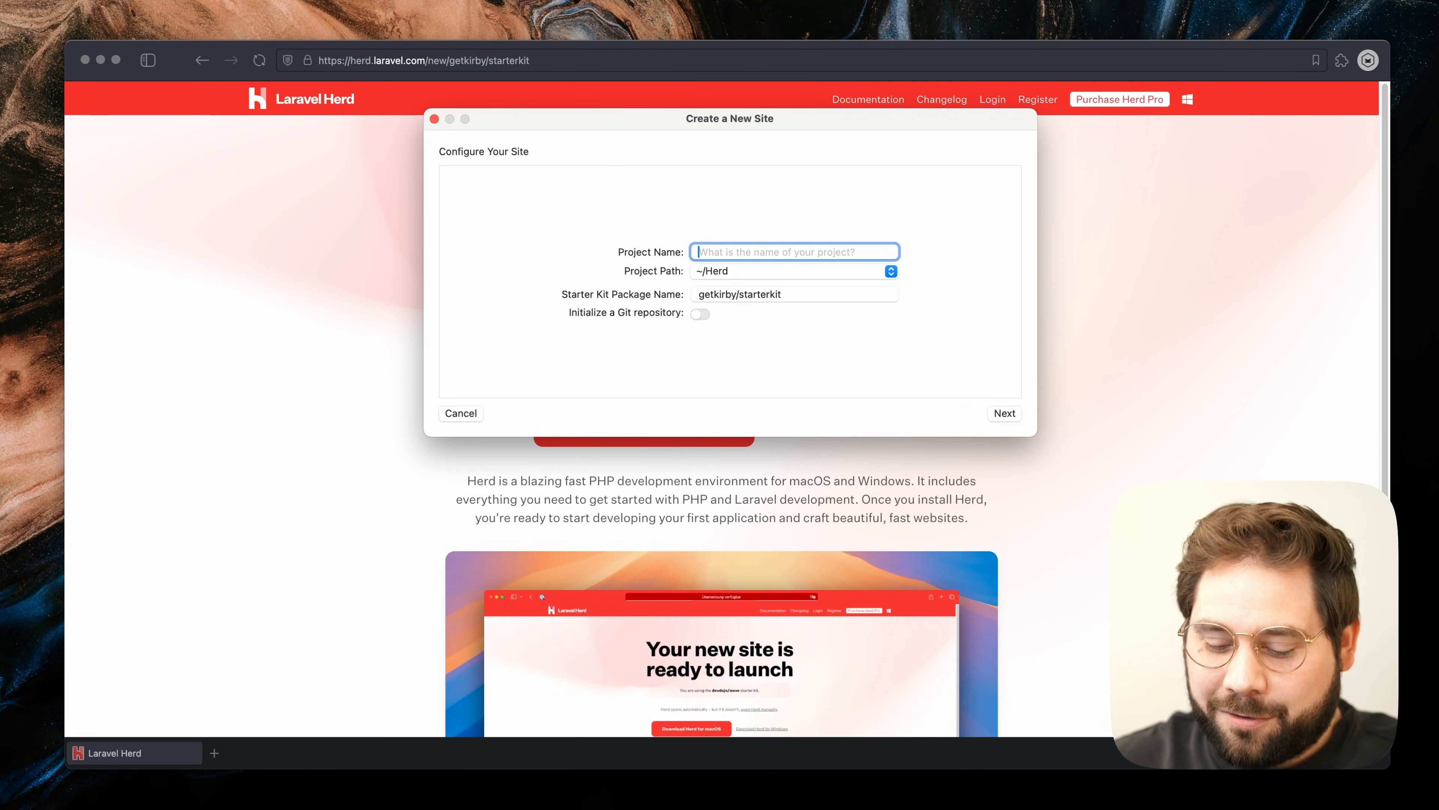
type("kirby-in-minutes")
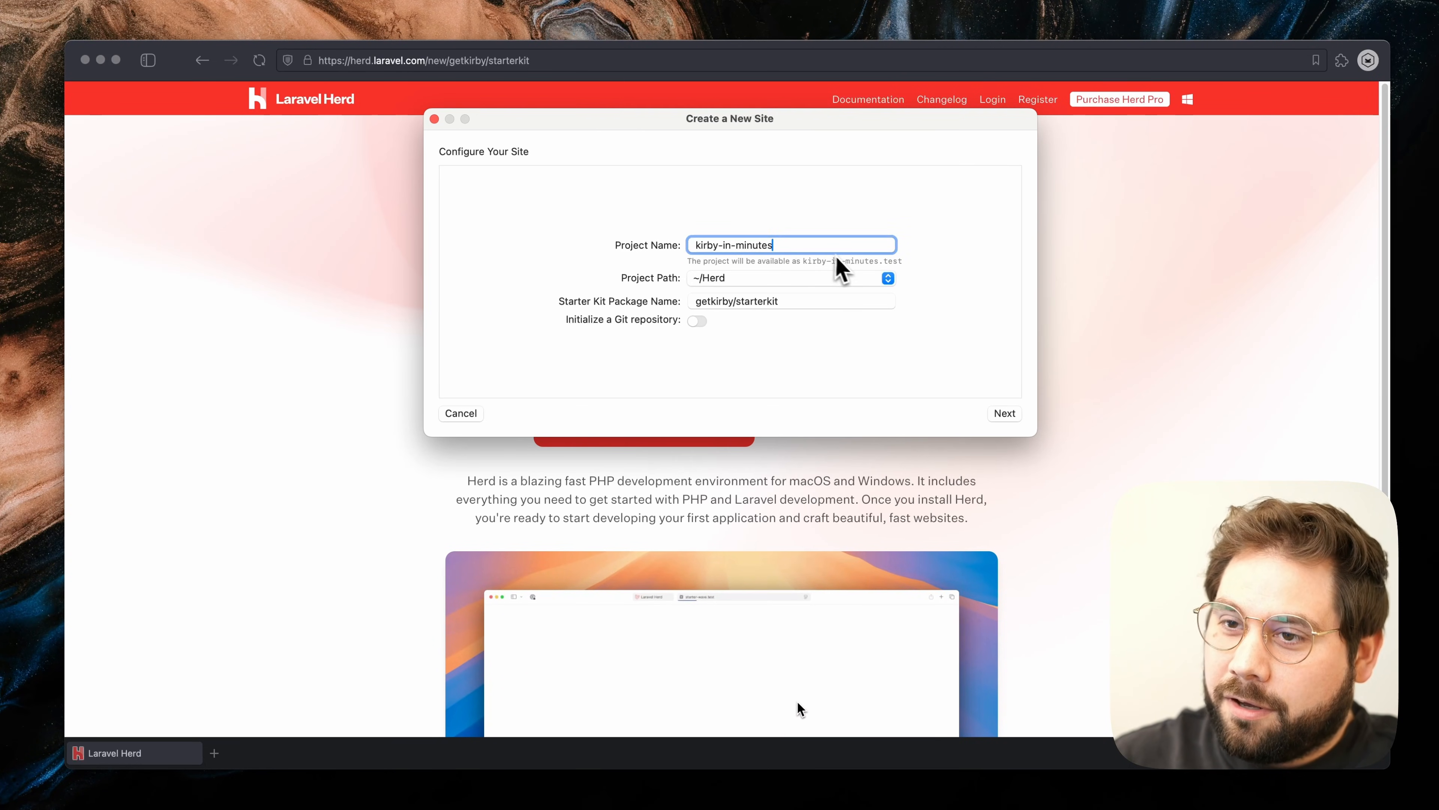
mouse_move(761, 335)
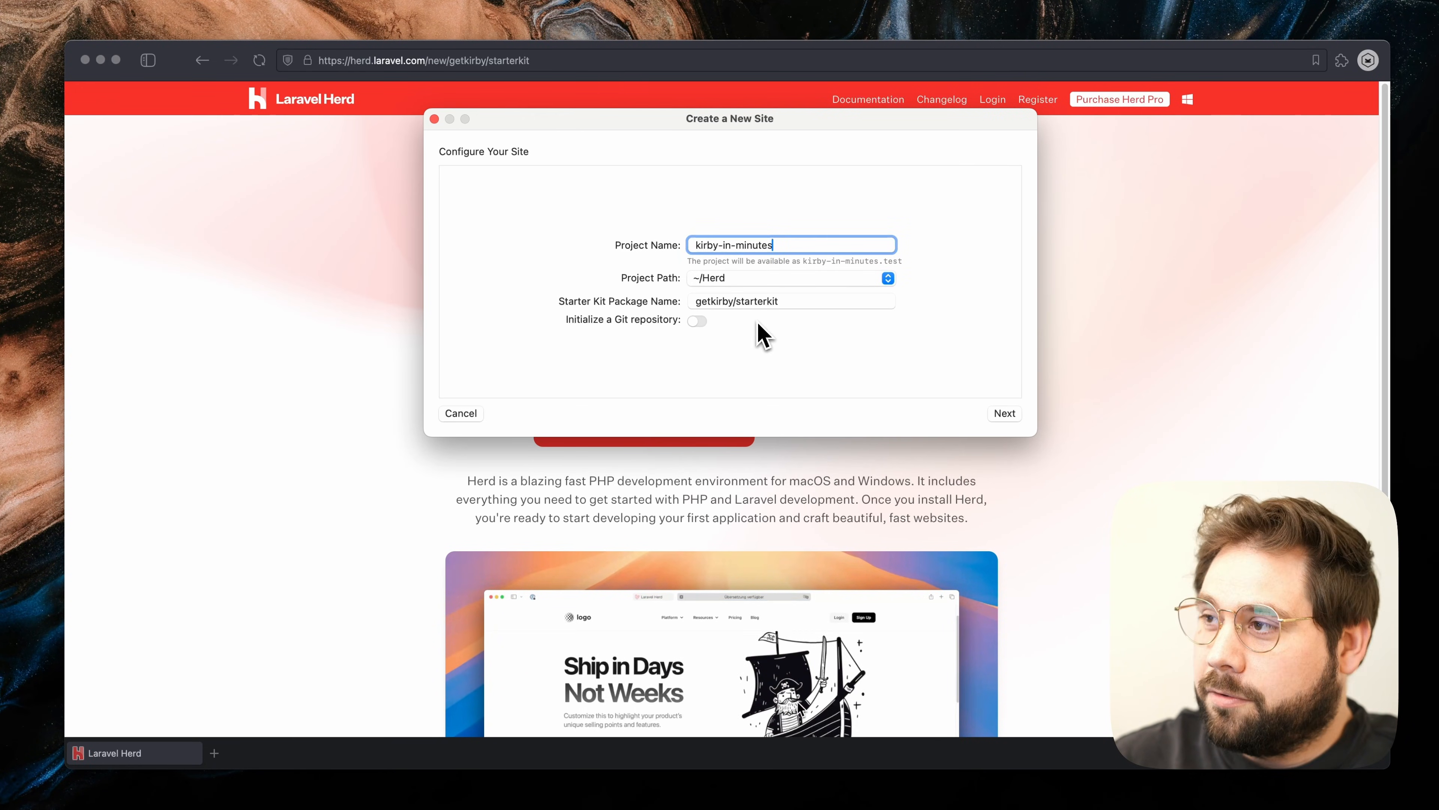
left_click(1003, 413)
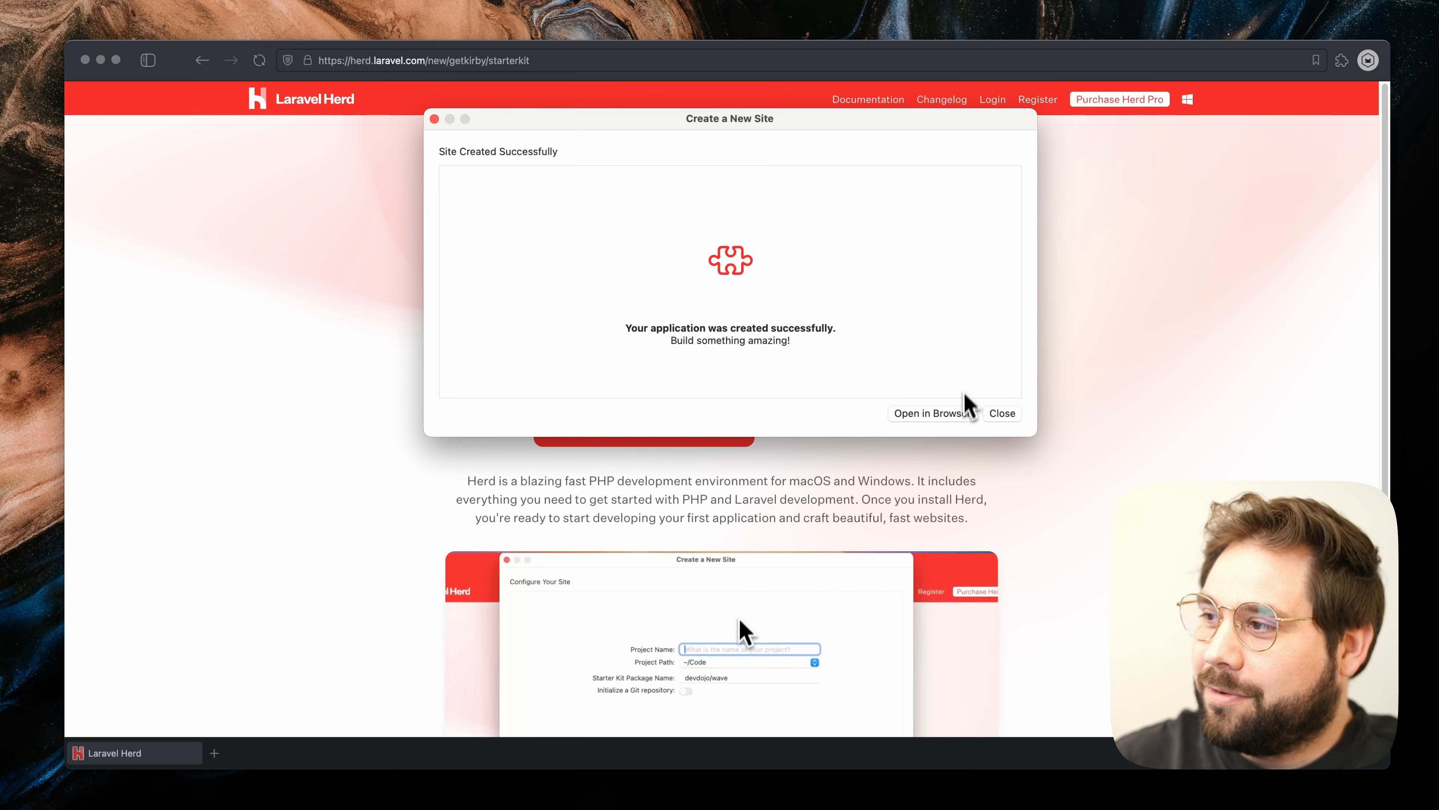
Load the newly created kirby-in-minutes.test site in the browser
left_click(931, 413)
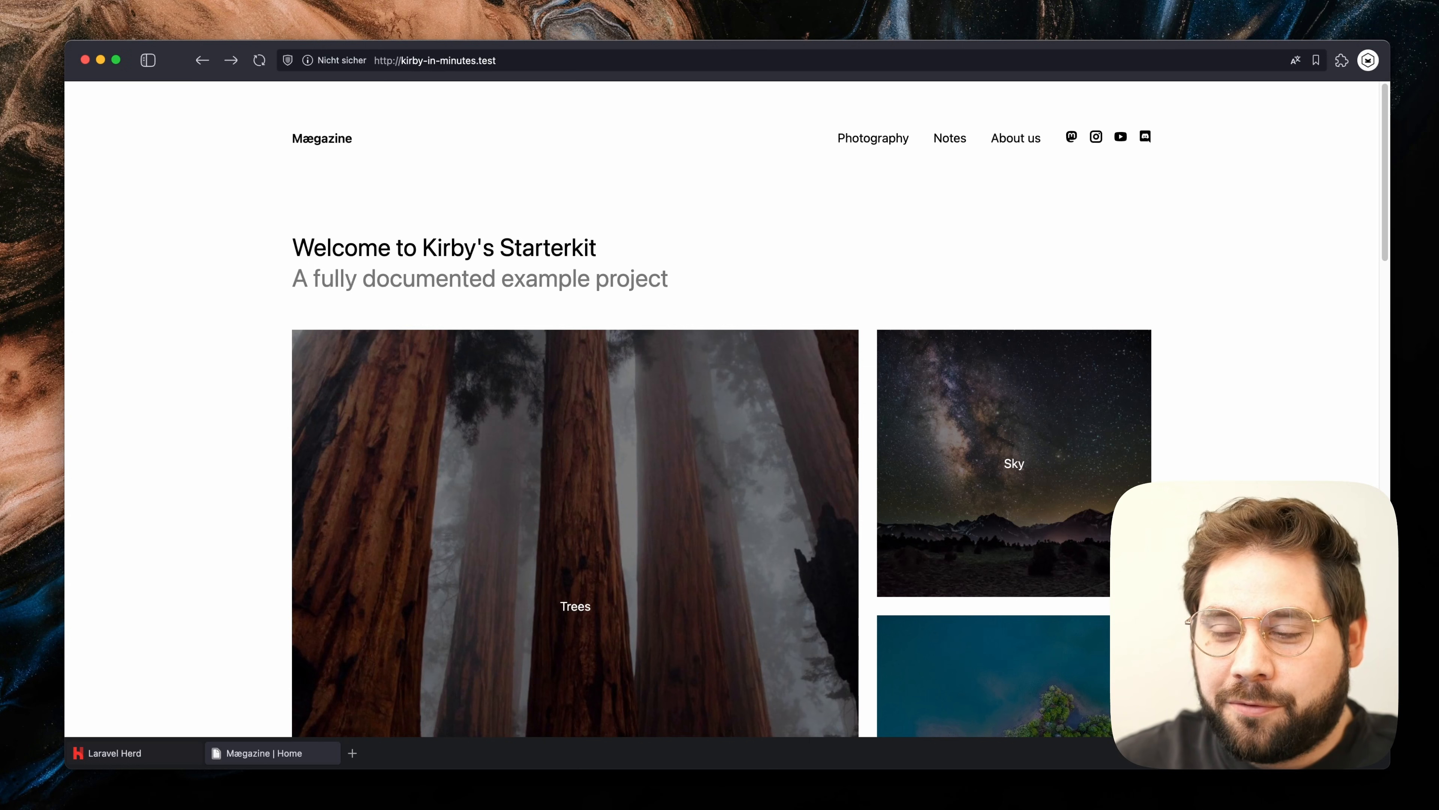
left_click(575, 605)
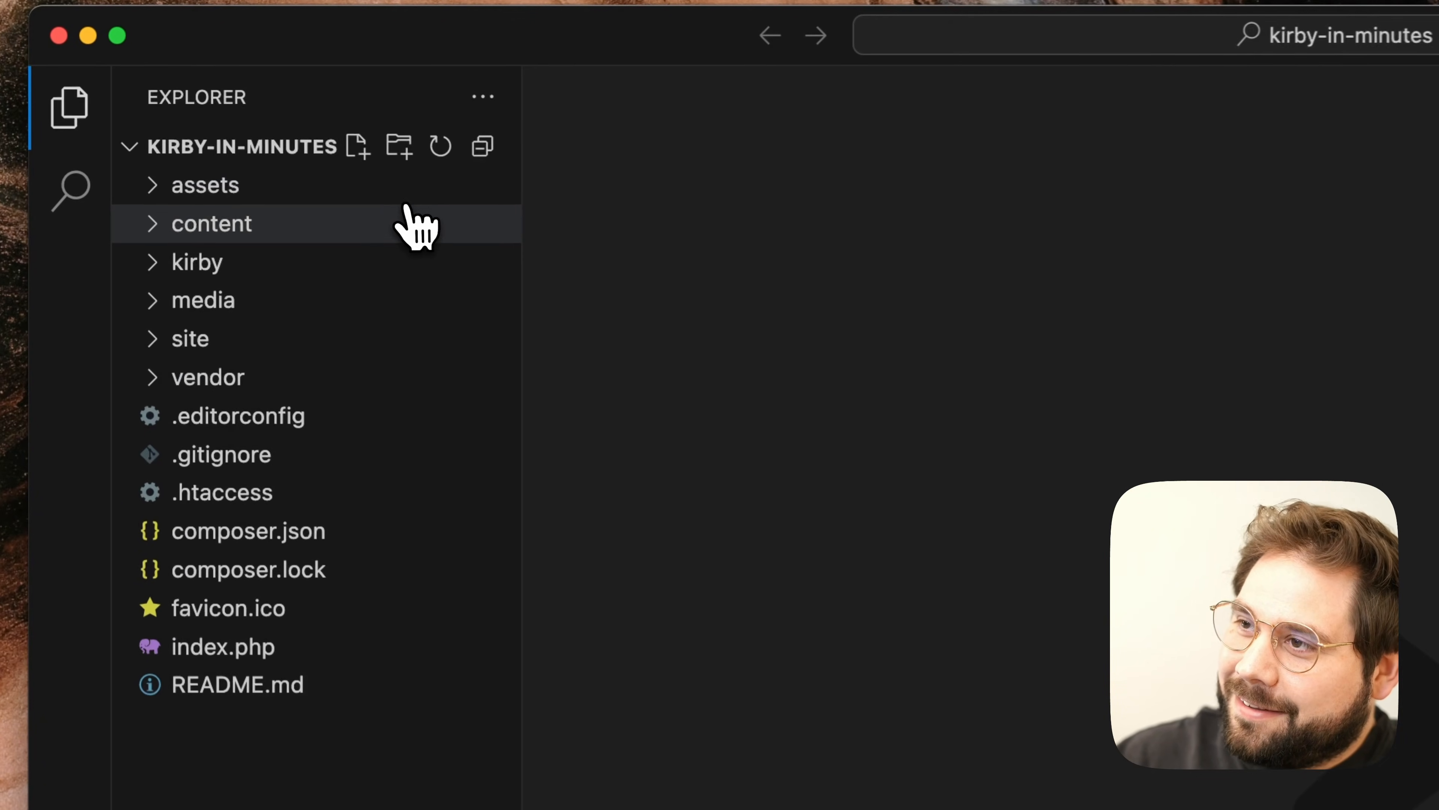
Look at the assets and content folders, then expand the site folder's subfolders
left_click(204, 184)
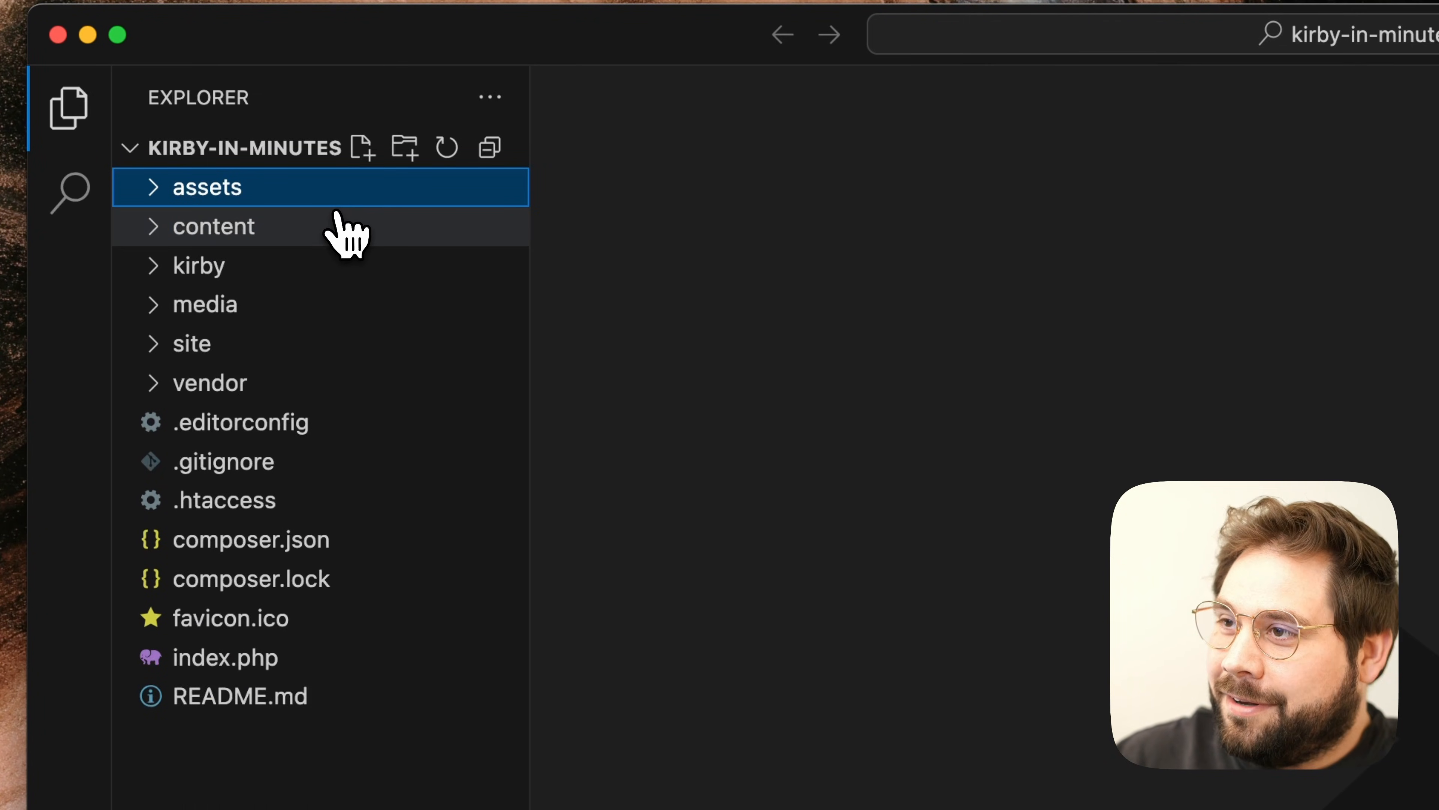
left_click(216, 226)
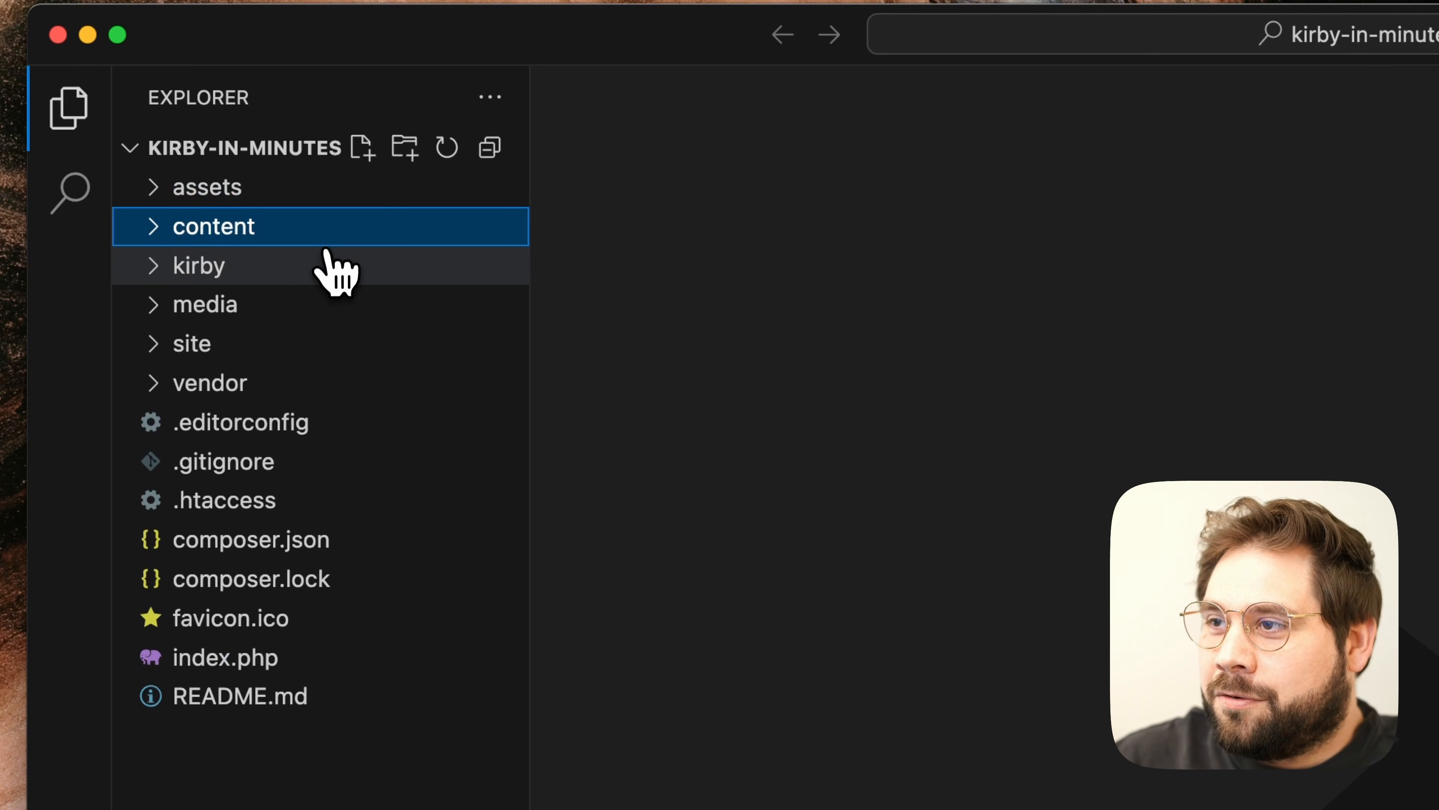
mouse_move(199, 266)
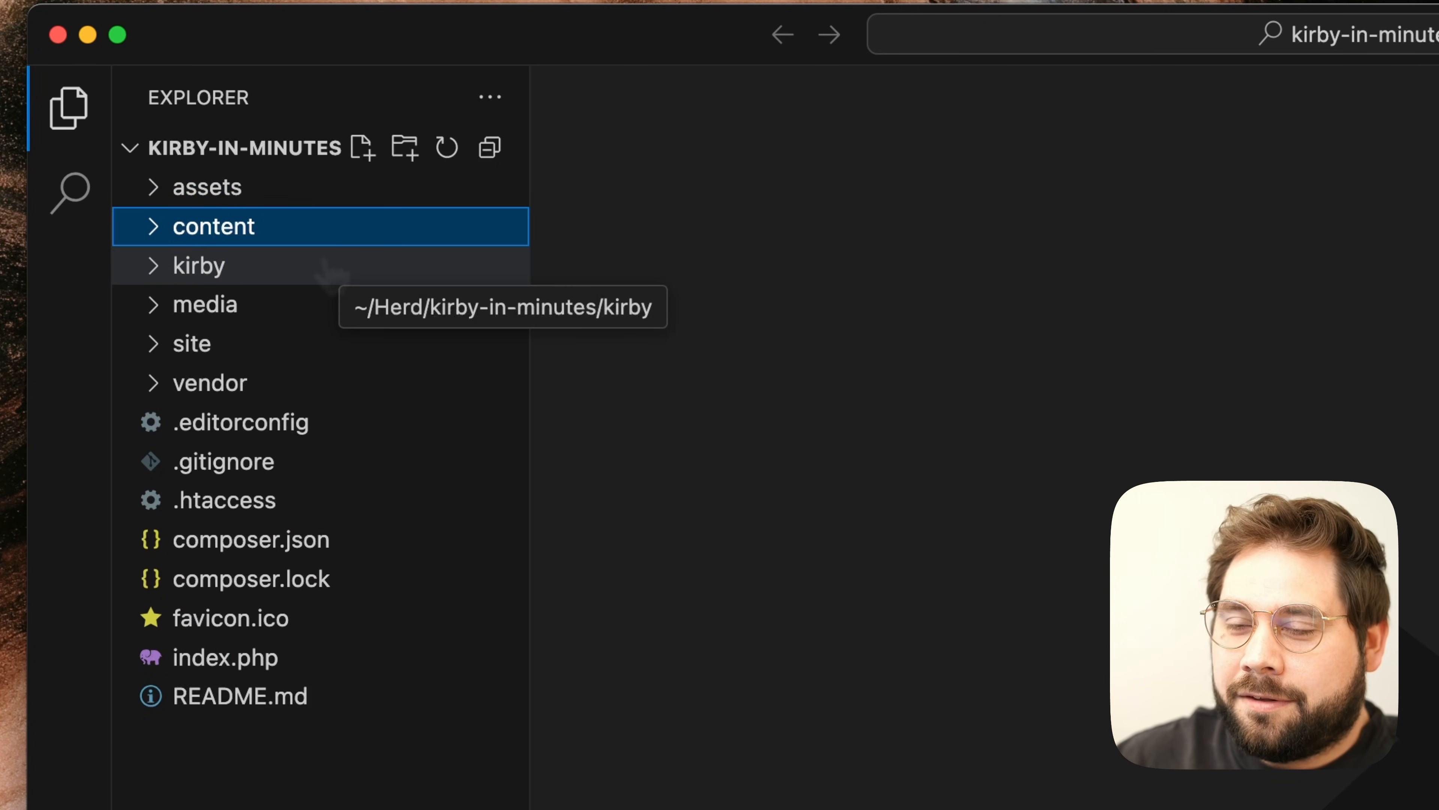
mouse_move(205, 303)
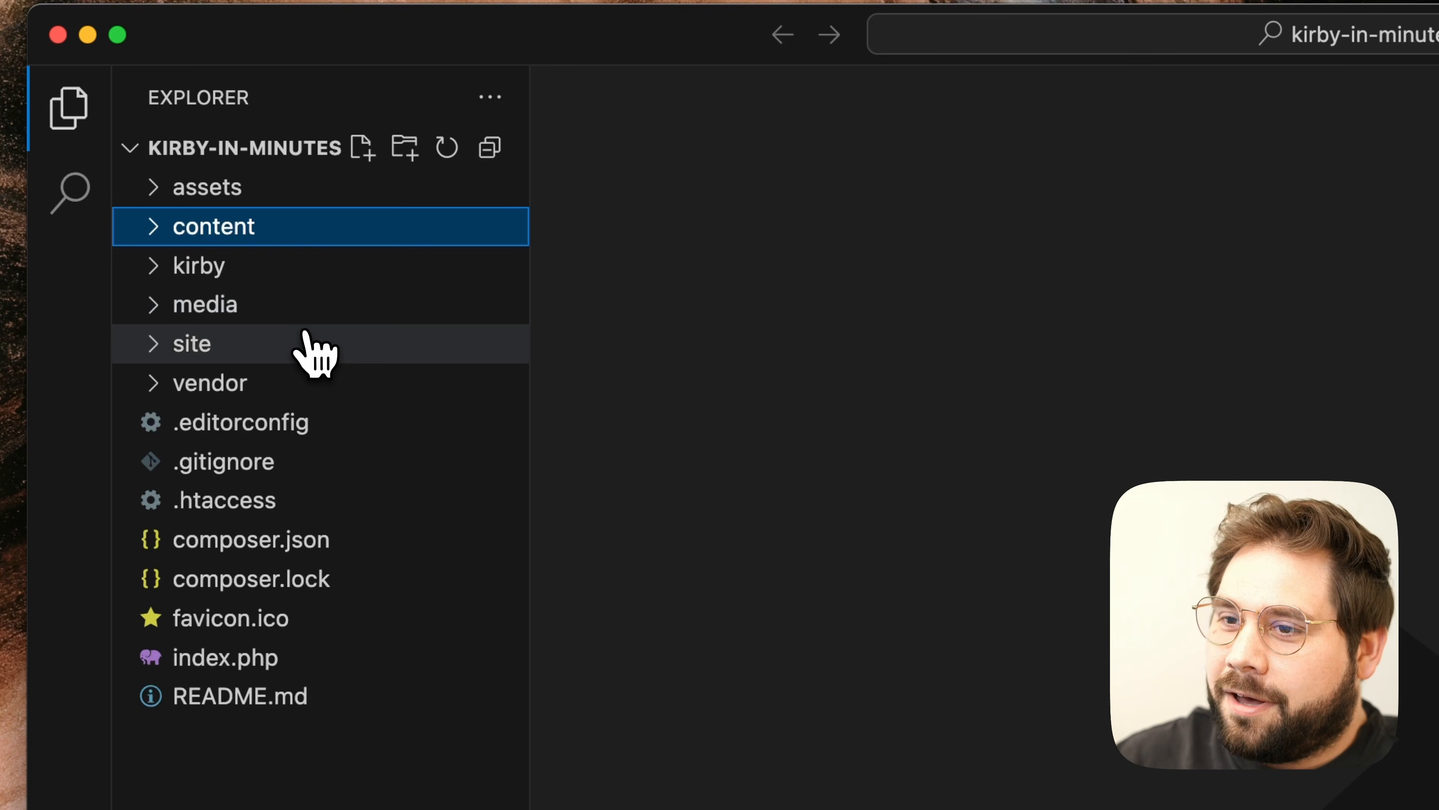
mouse_move(192, 343)
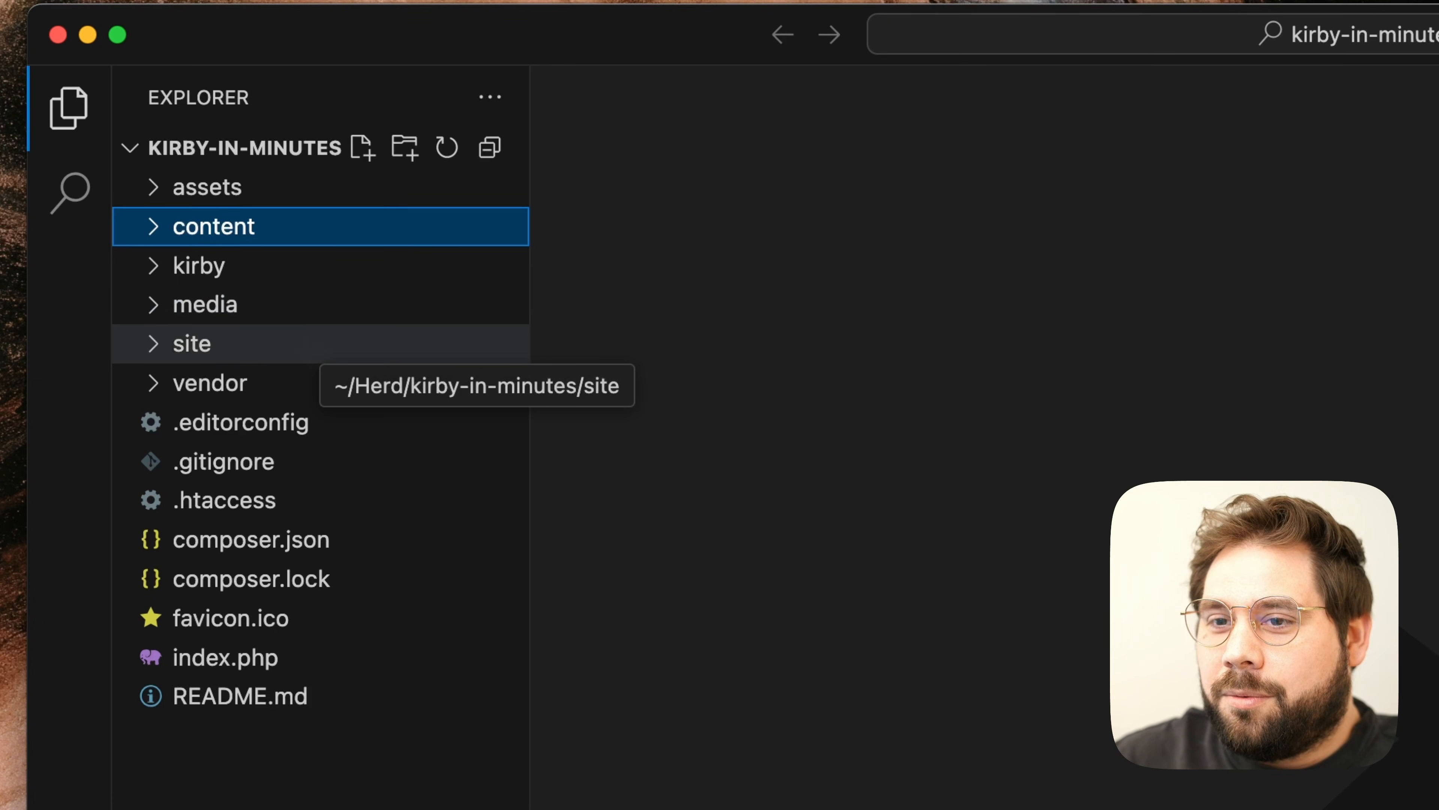
left_click(191, 343)
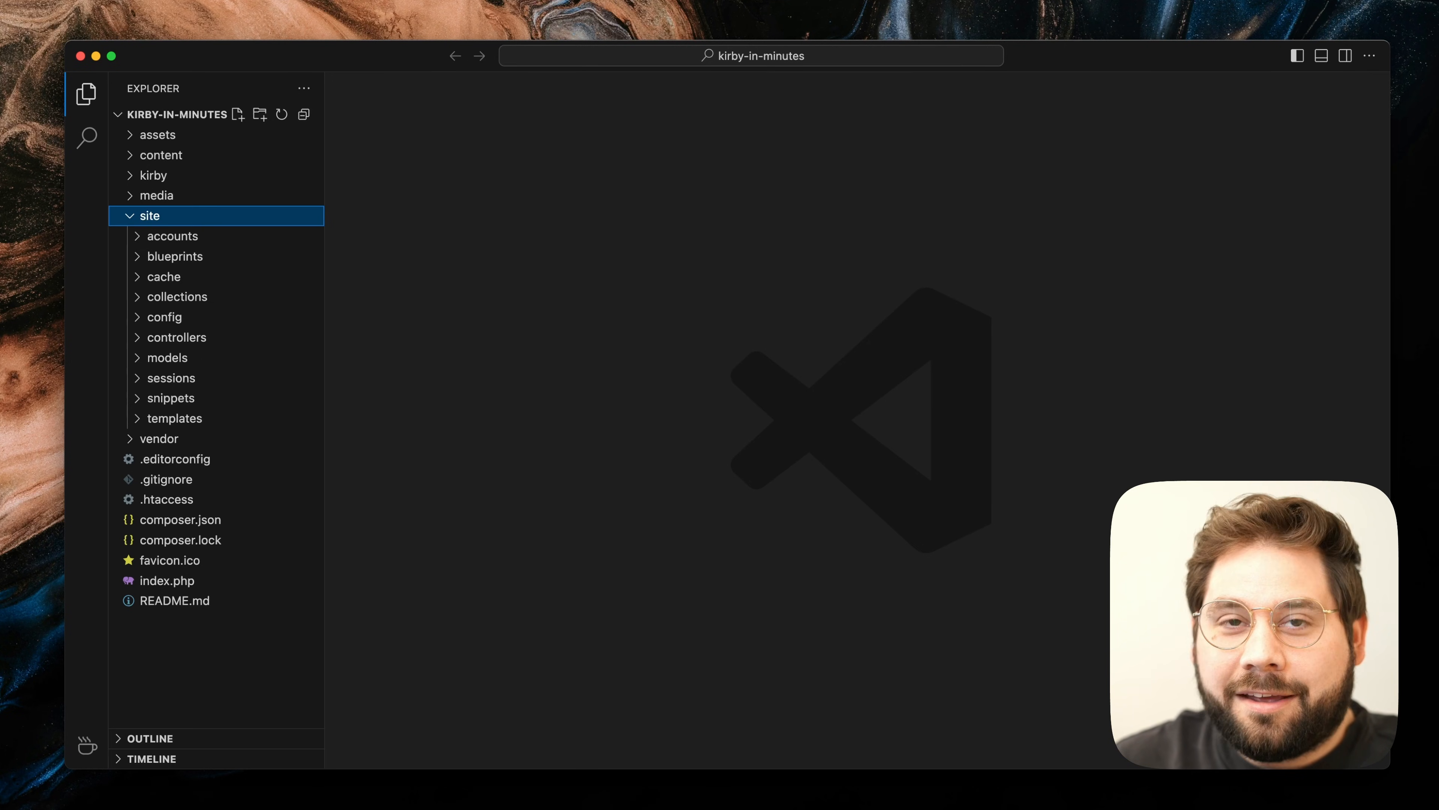
Drill into content/1_photography/1_trees and view the album.txt content file
left_click(160, 154)
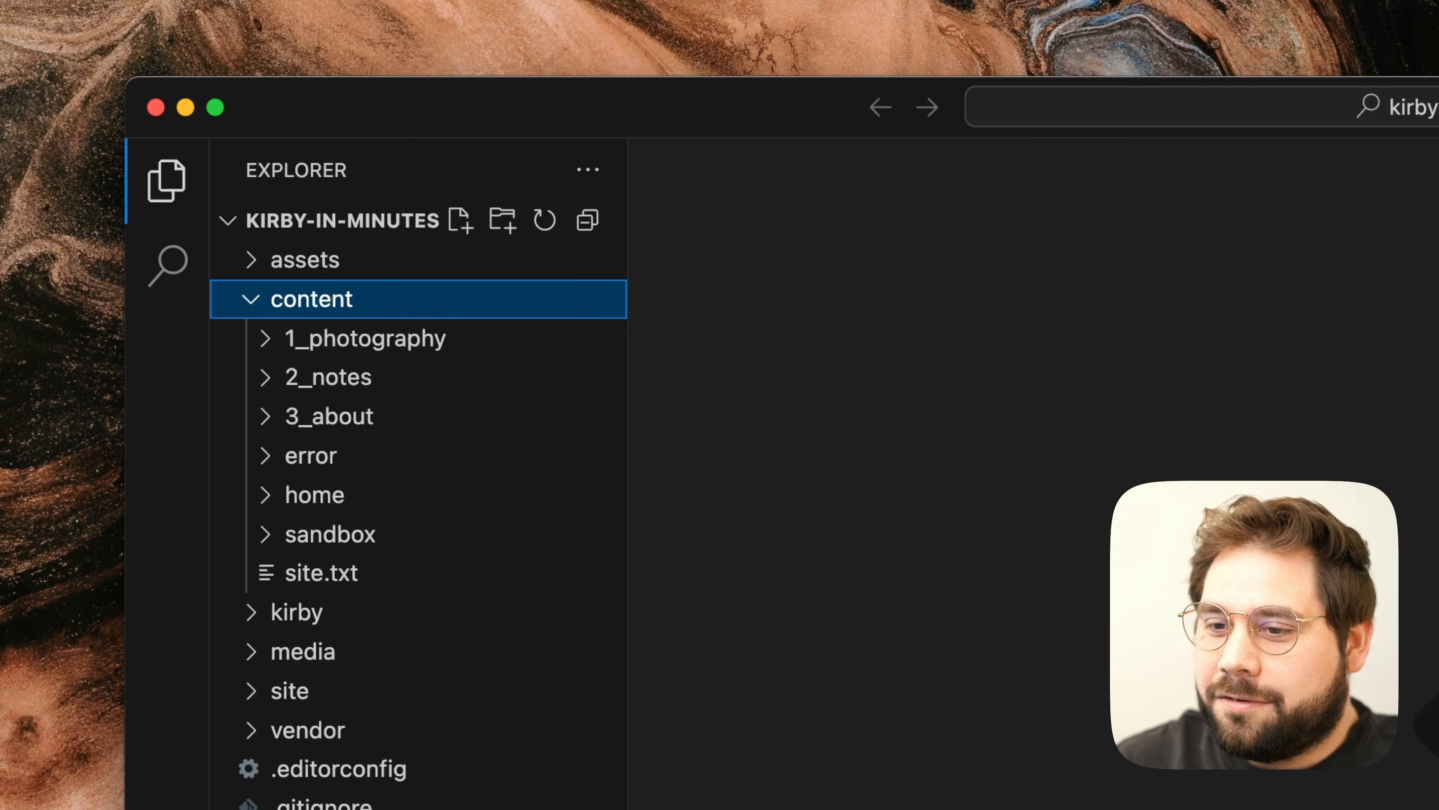
mouse_move(422, 321)
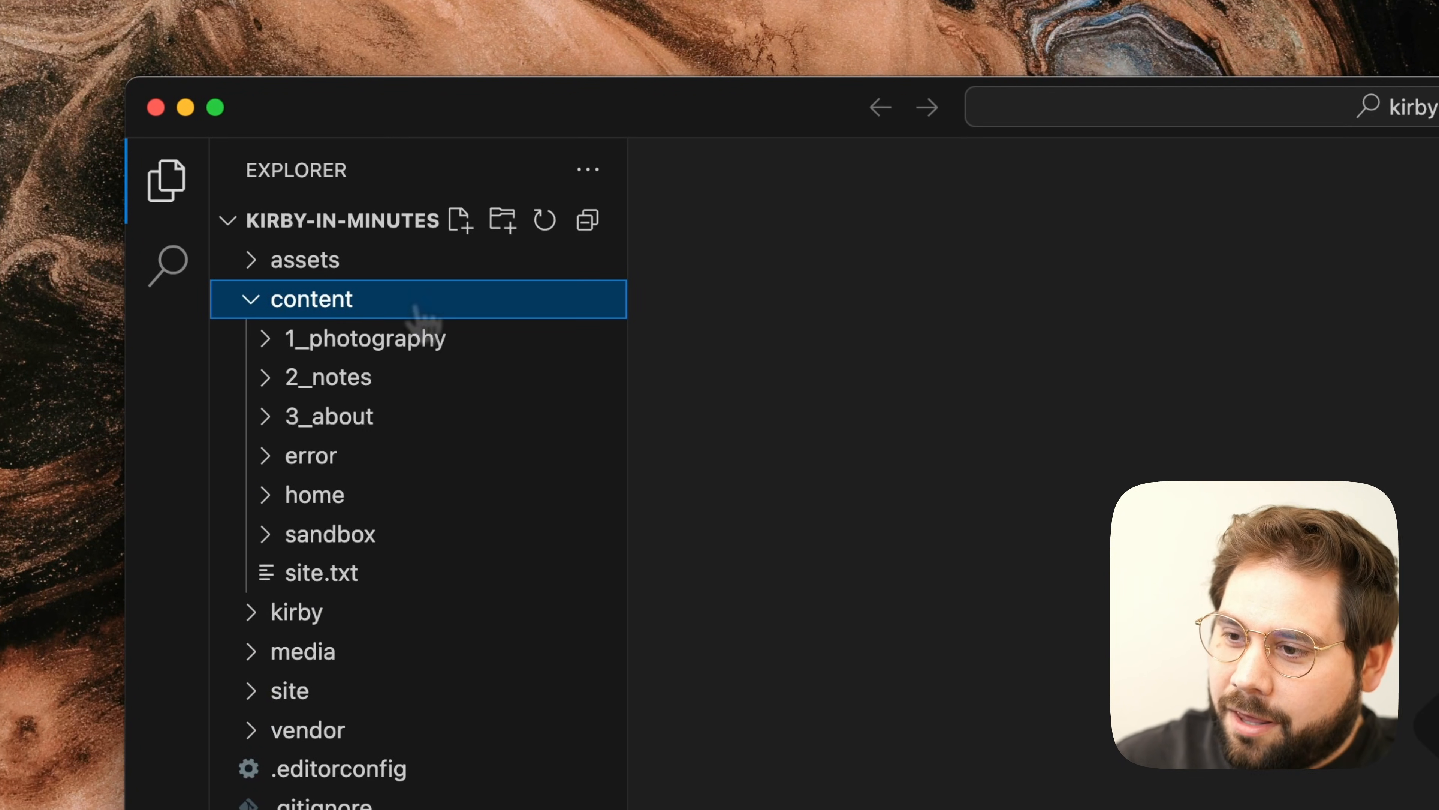
left_click(366, 338)
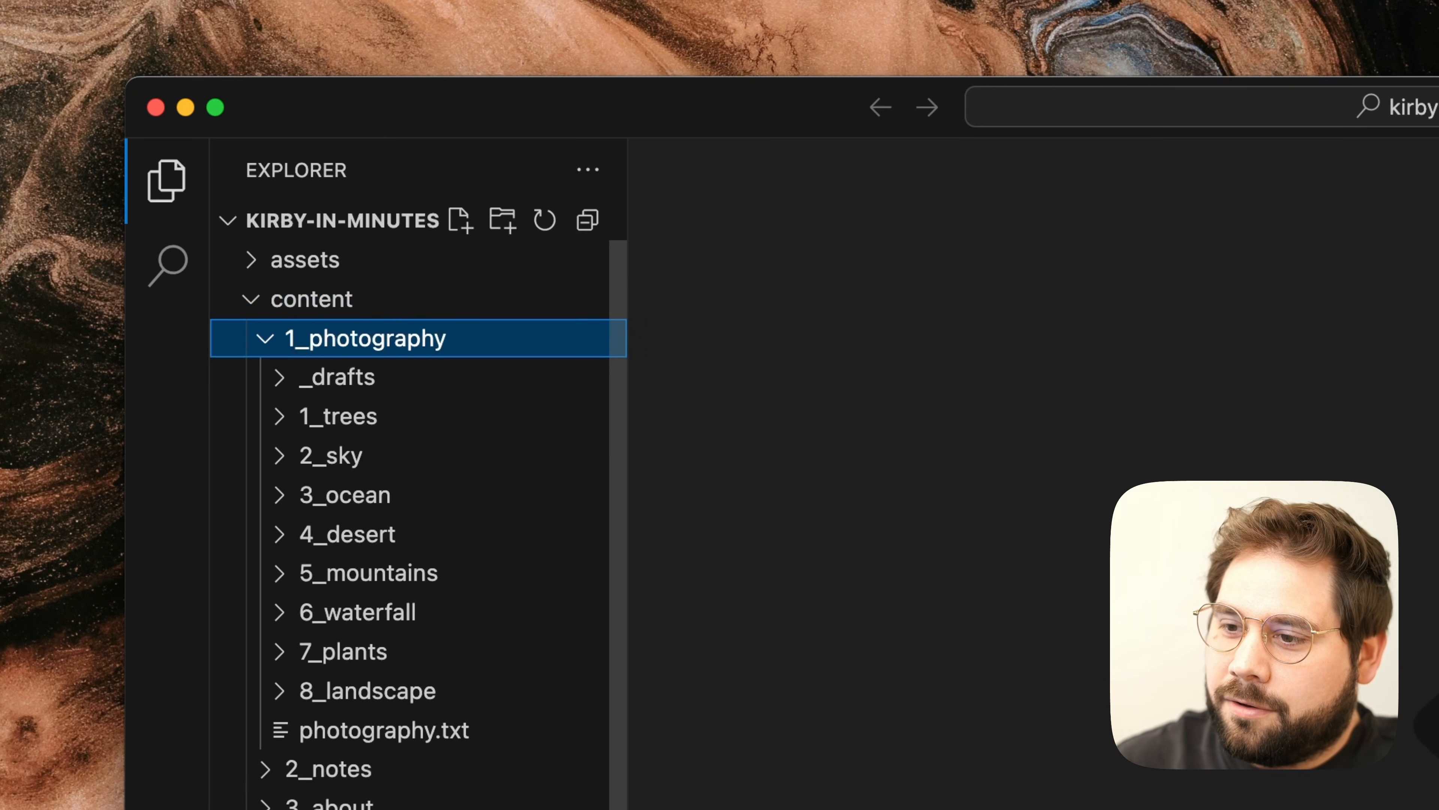
left_click(336, 416)
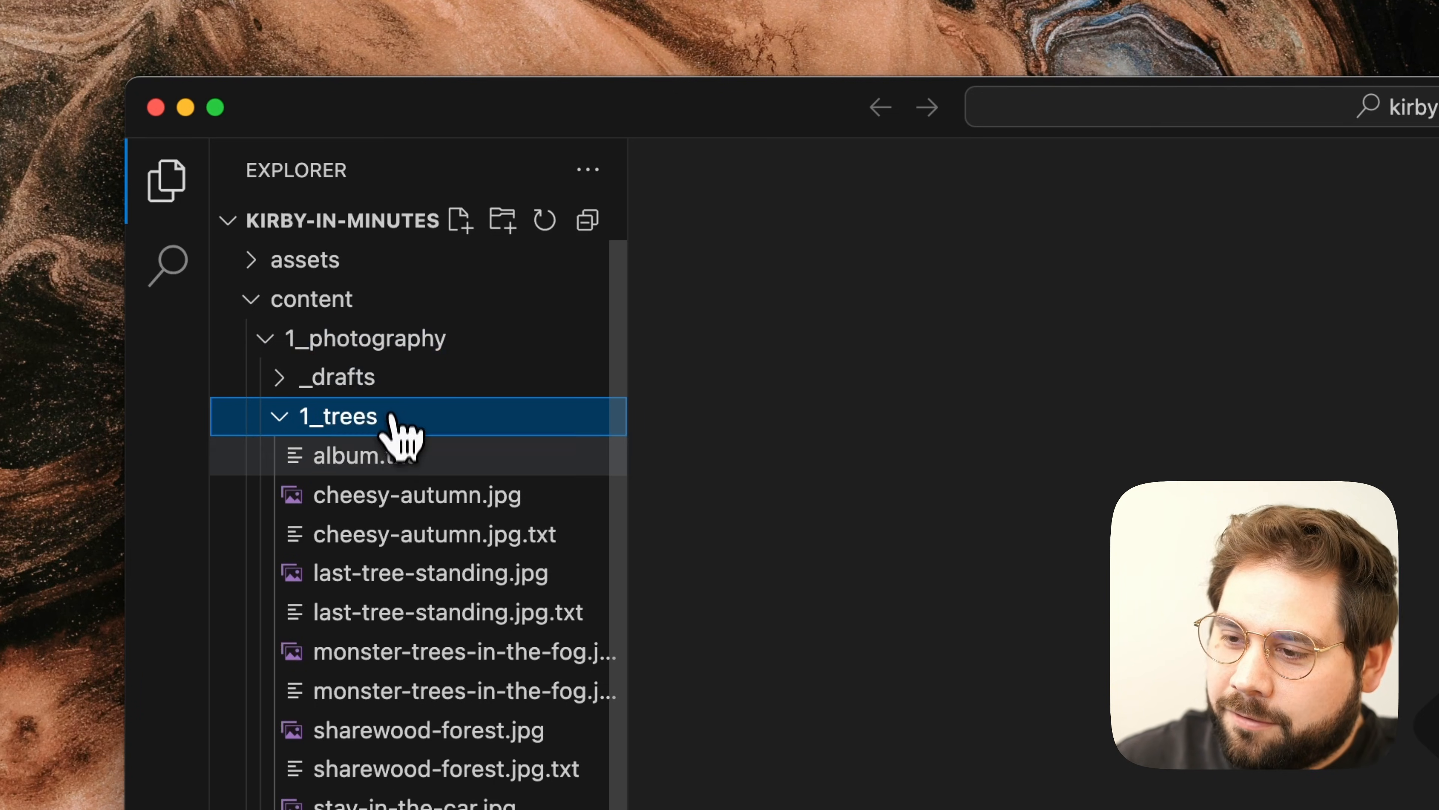
mouse_move(410, 493)
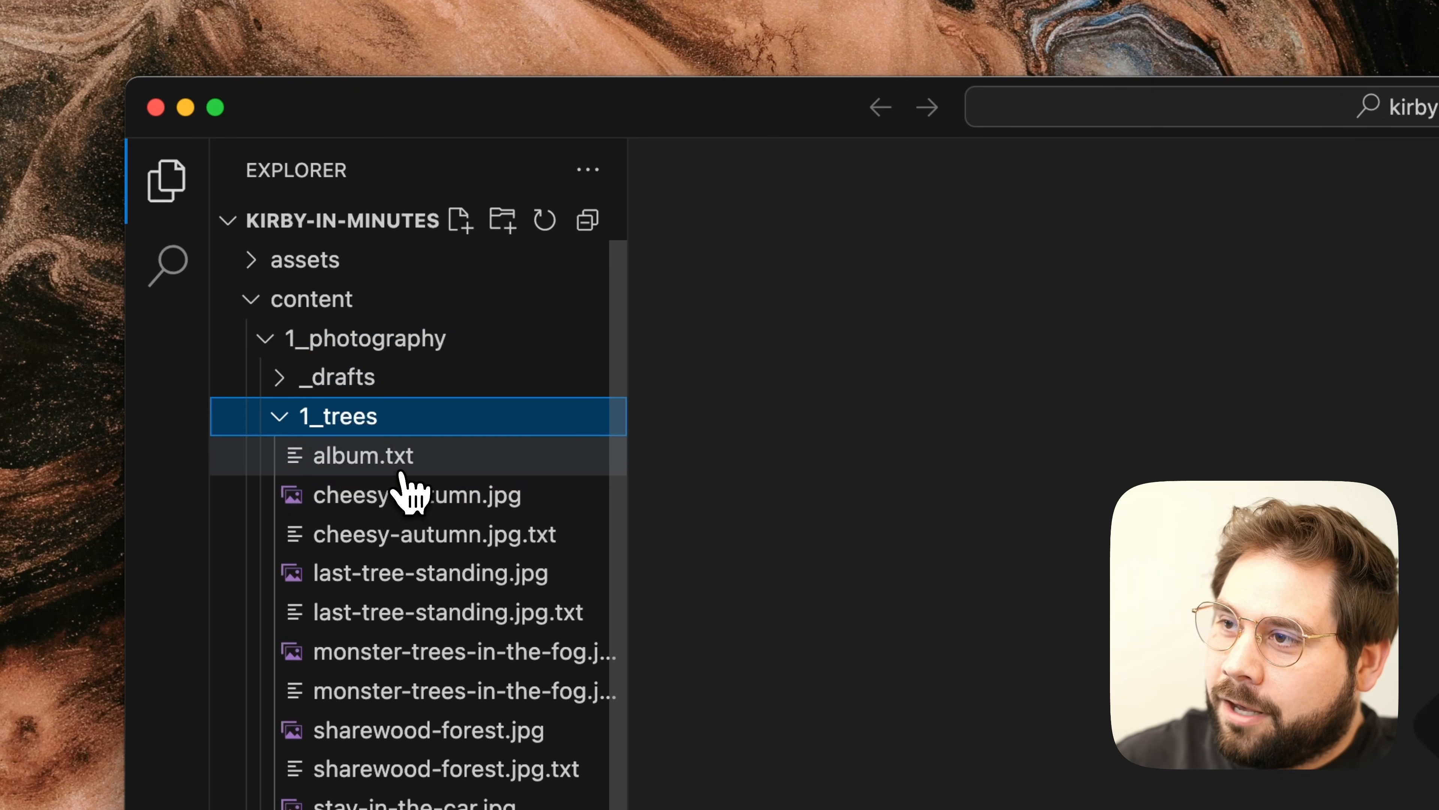
left_click(363, 455)
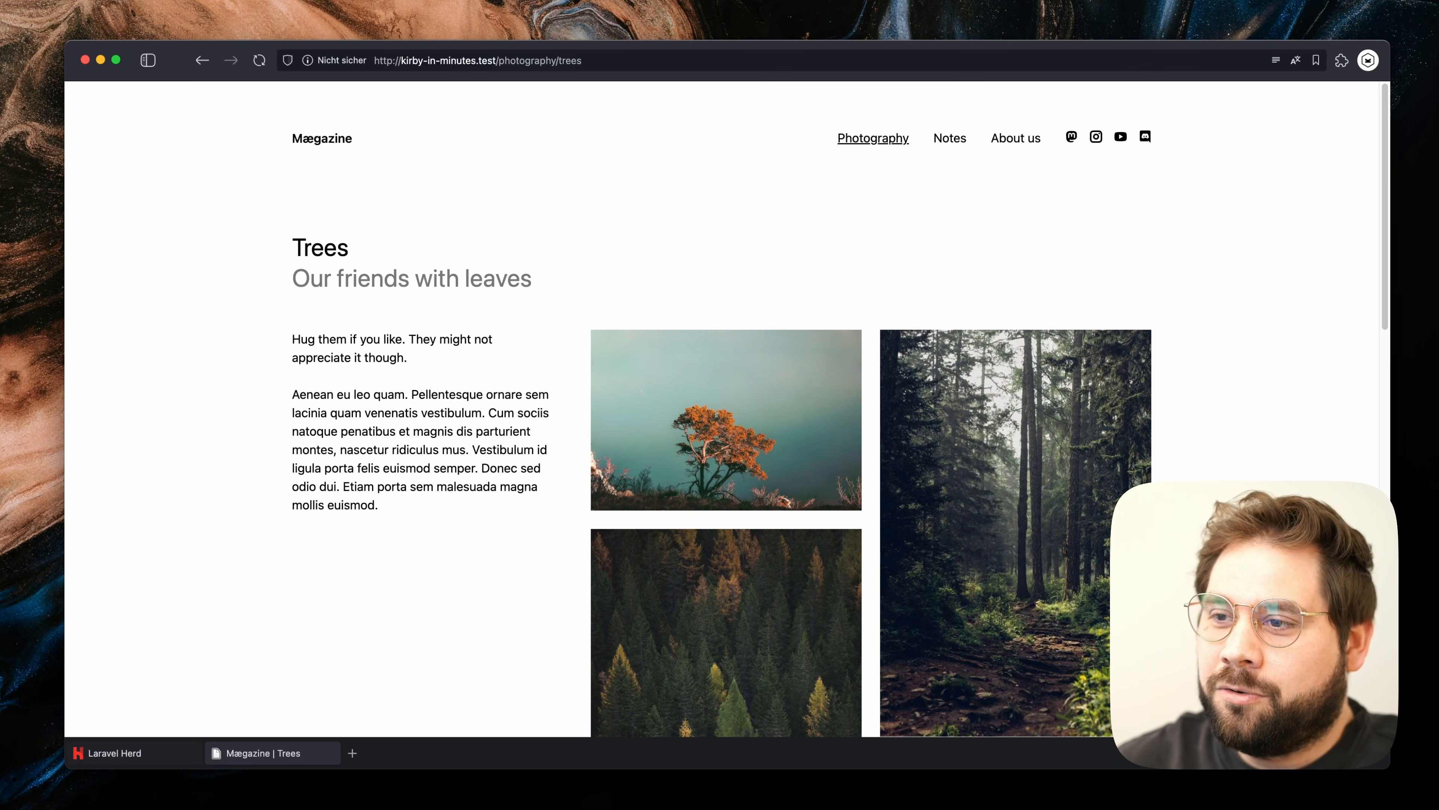
Navigate to kirby-in-minutes.test/panel to reach the Panel installation form
left_click(478, 60)
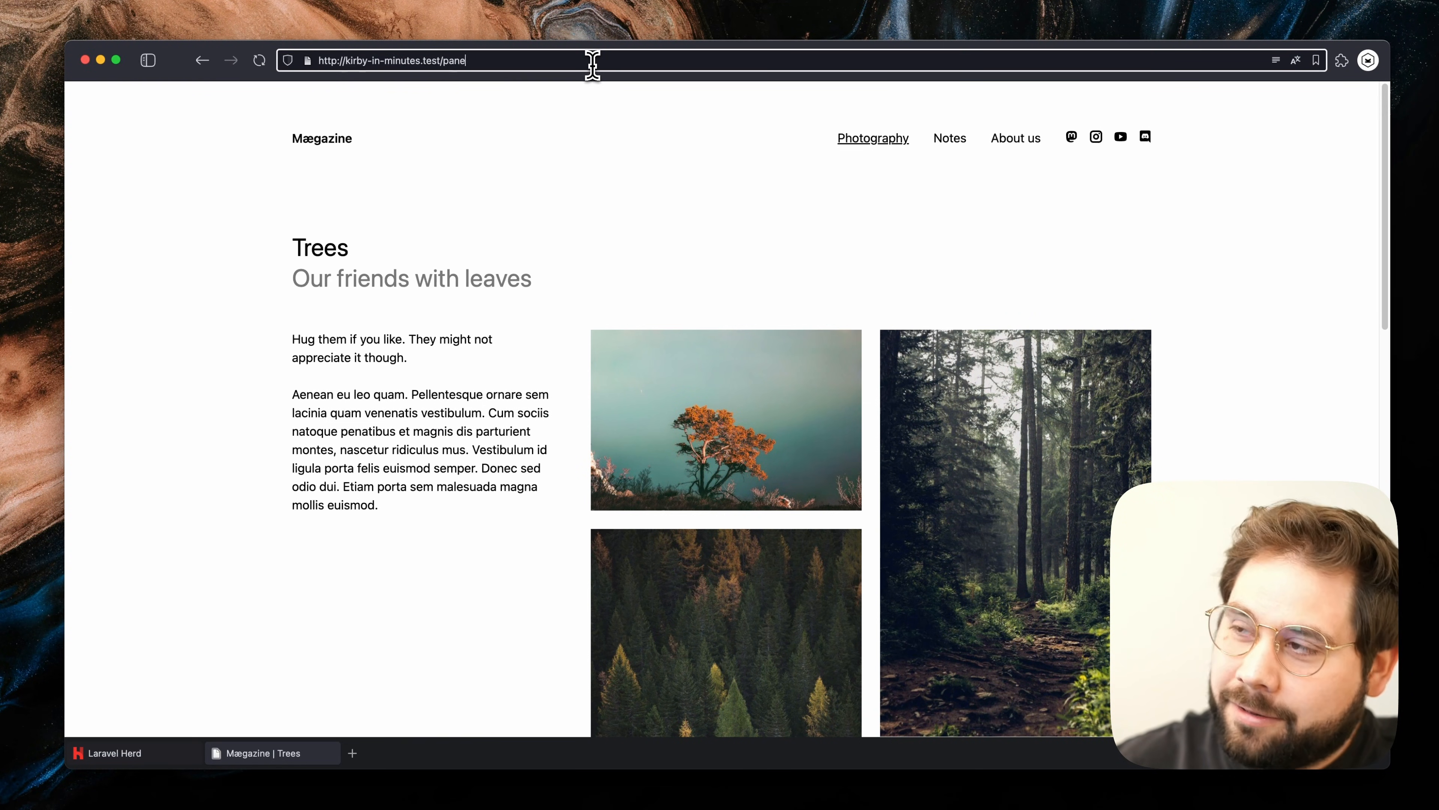
key("Return")
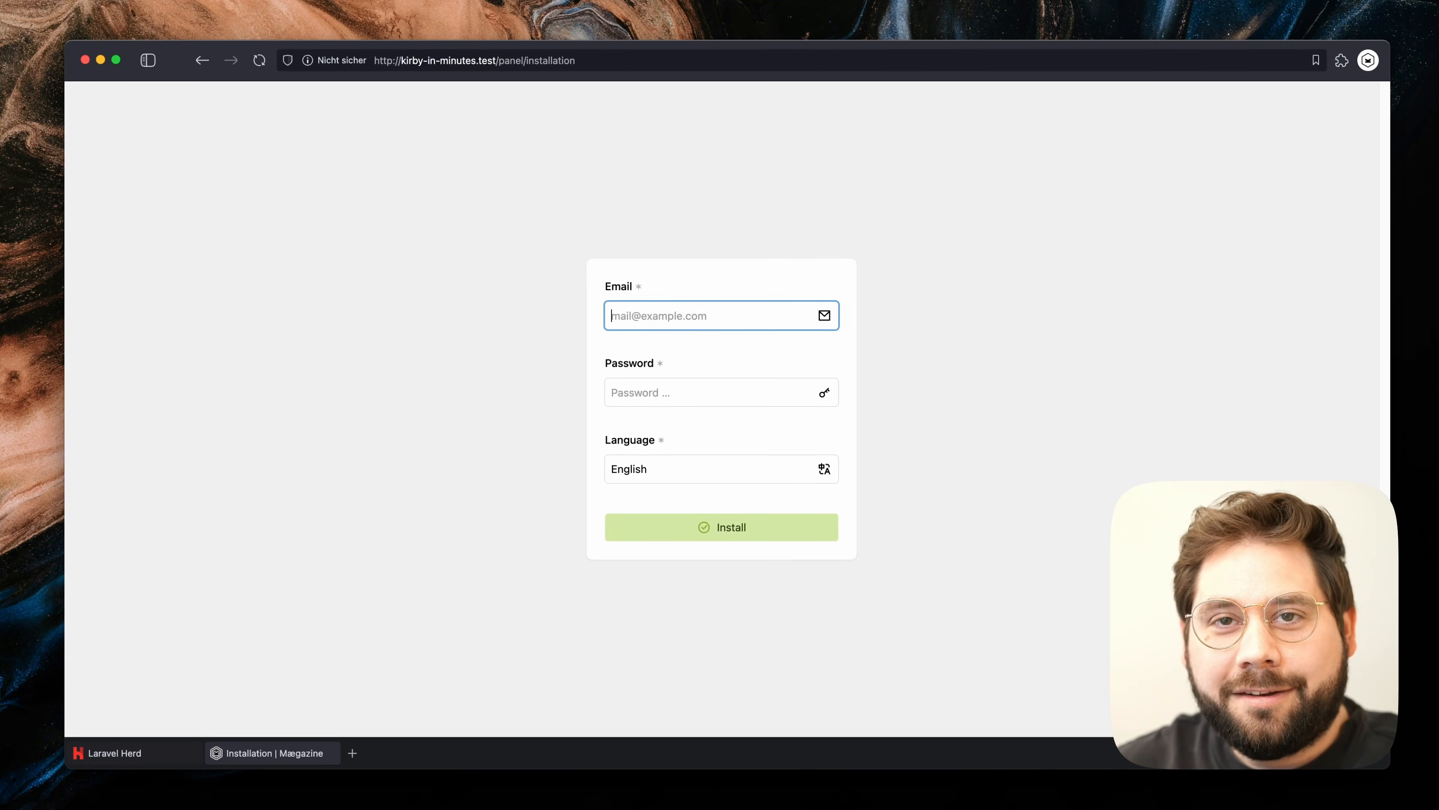
mouse_move(964, 197)
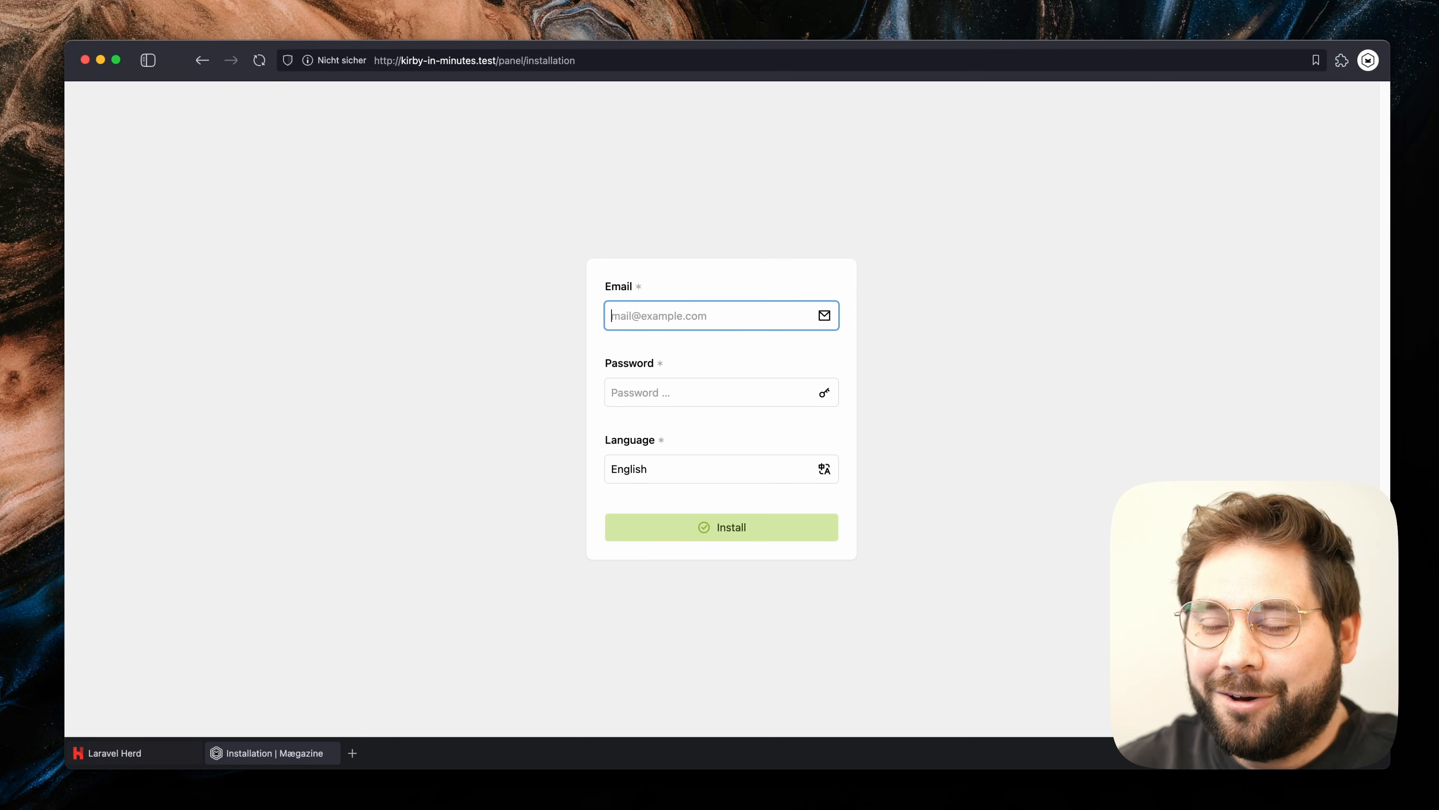
Fill in the first account's email and password and install the Panel
type("hello")
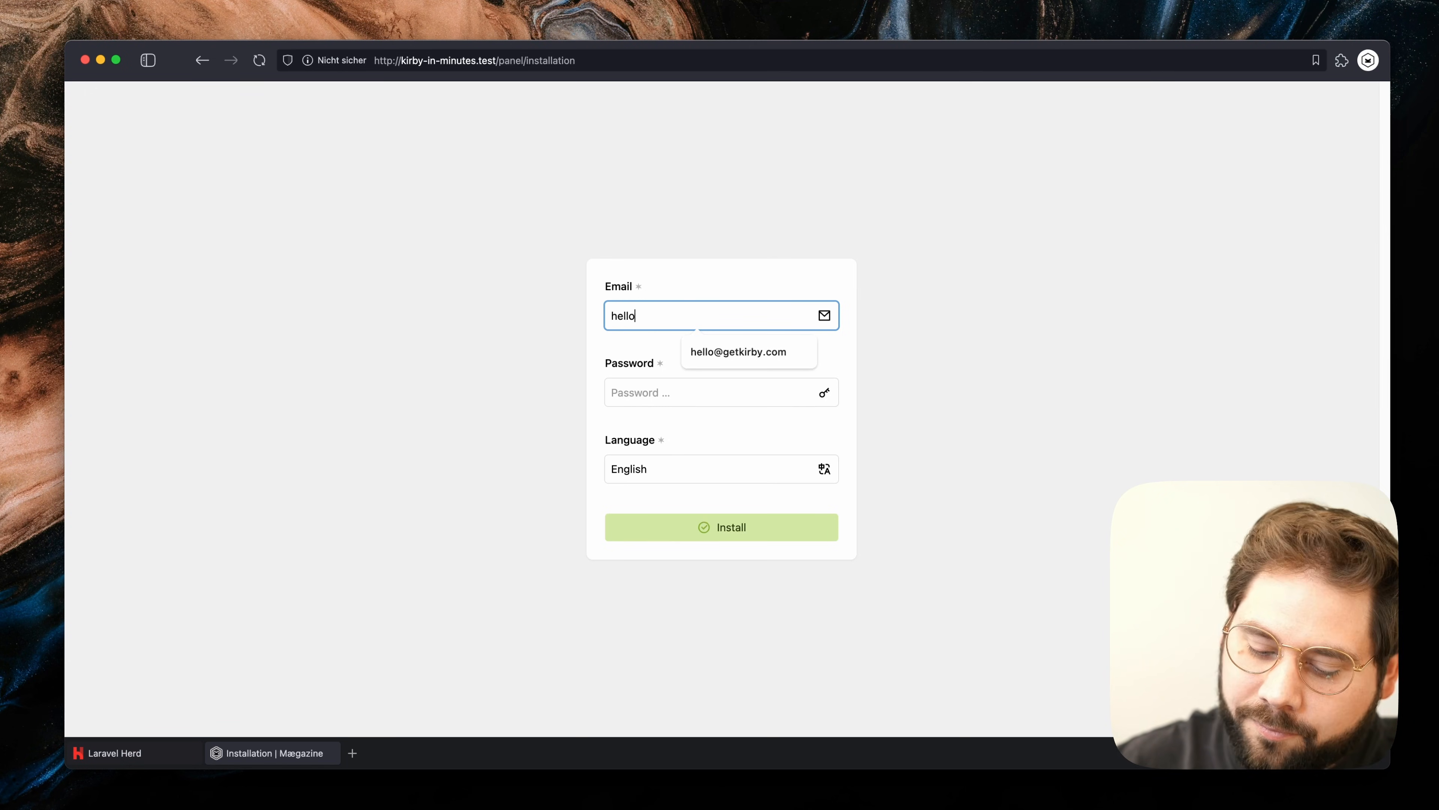
left_click(720, 527)
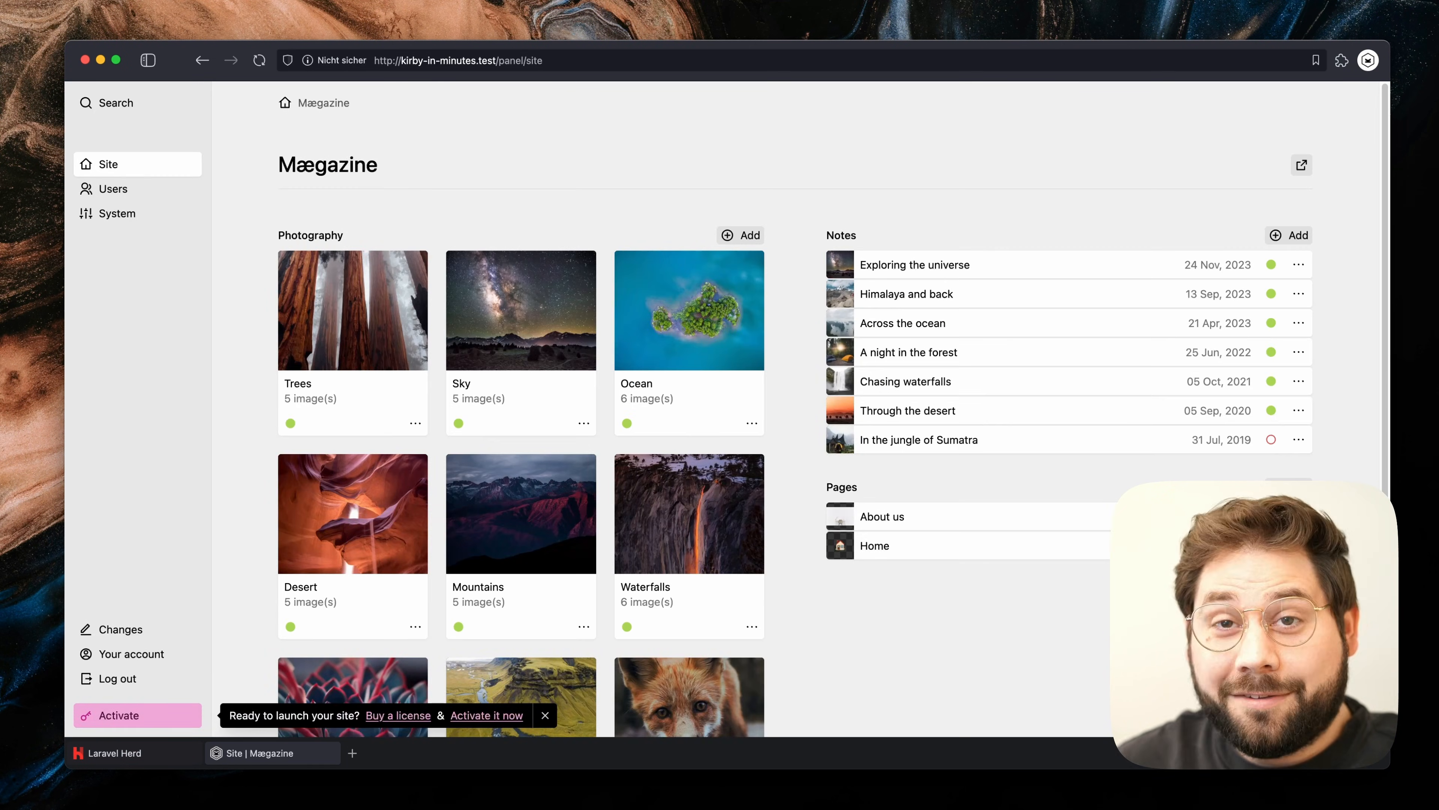
mouse_move(983, 218)
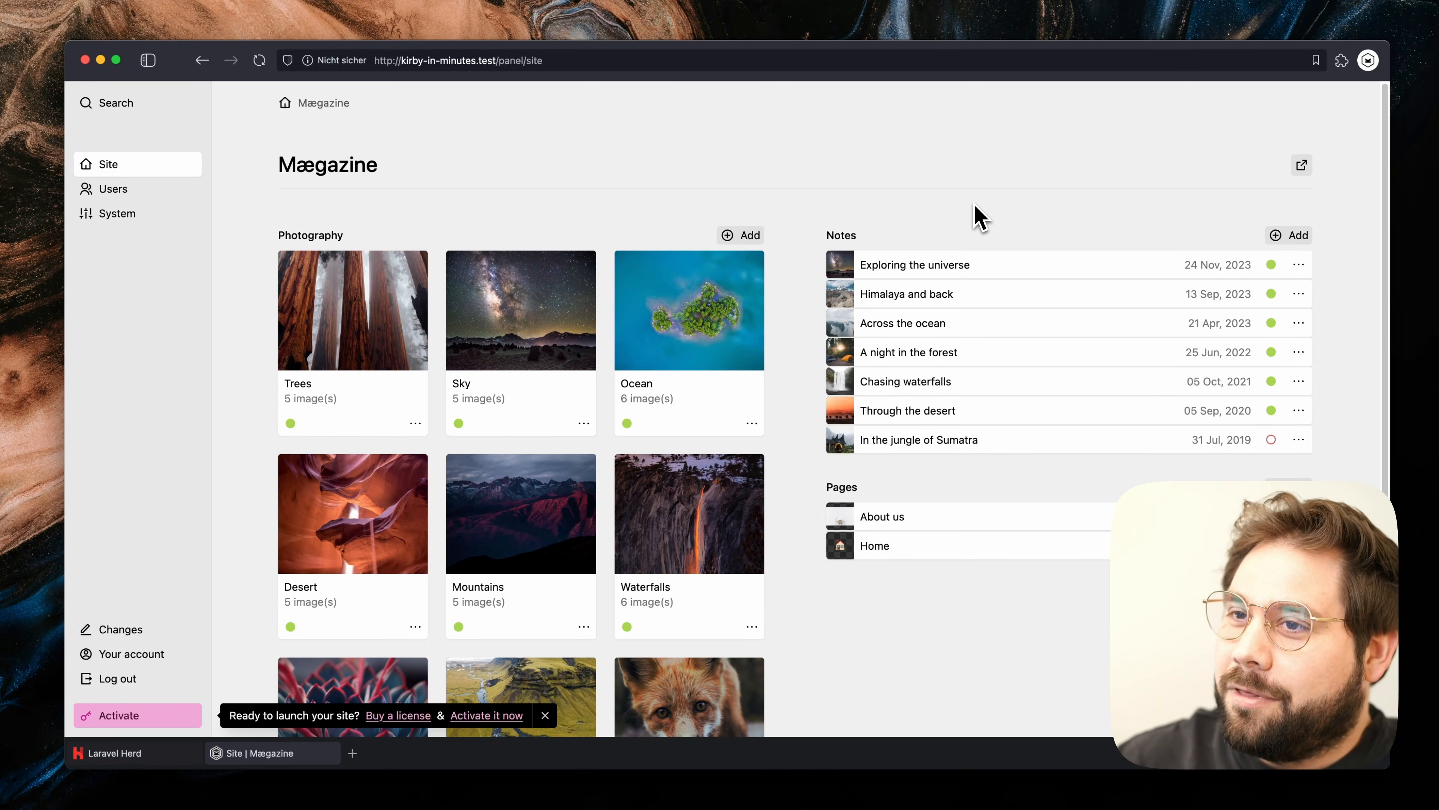
Set the Trees album subheadline to 'Our beloved friends with leaves', save, and preview it live
left_click(352, 310)
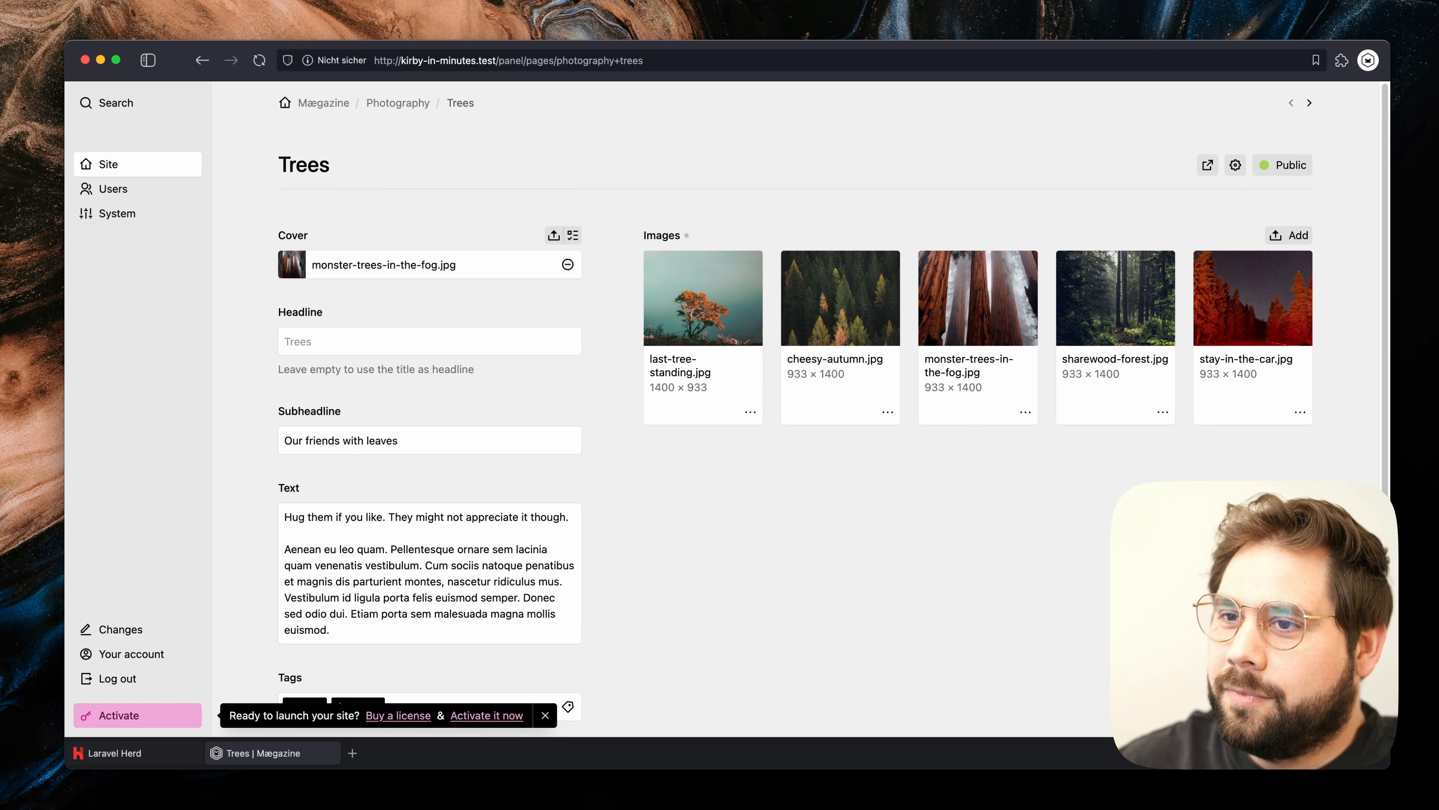
mouse_move(332, 425)
type(" beloved")
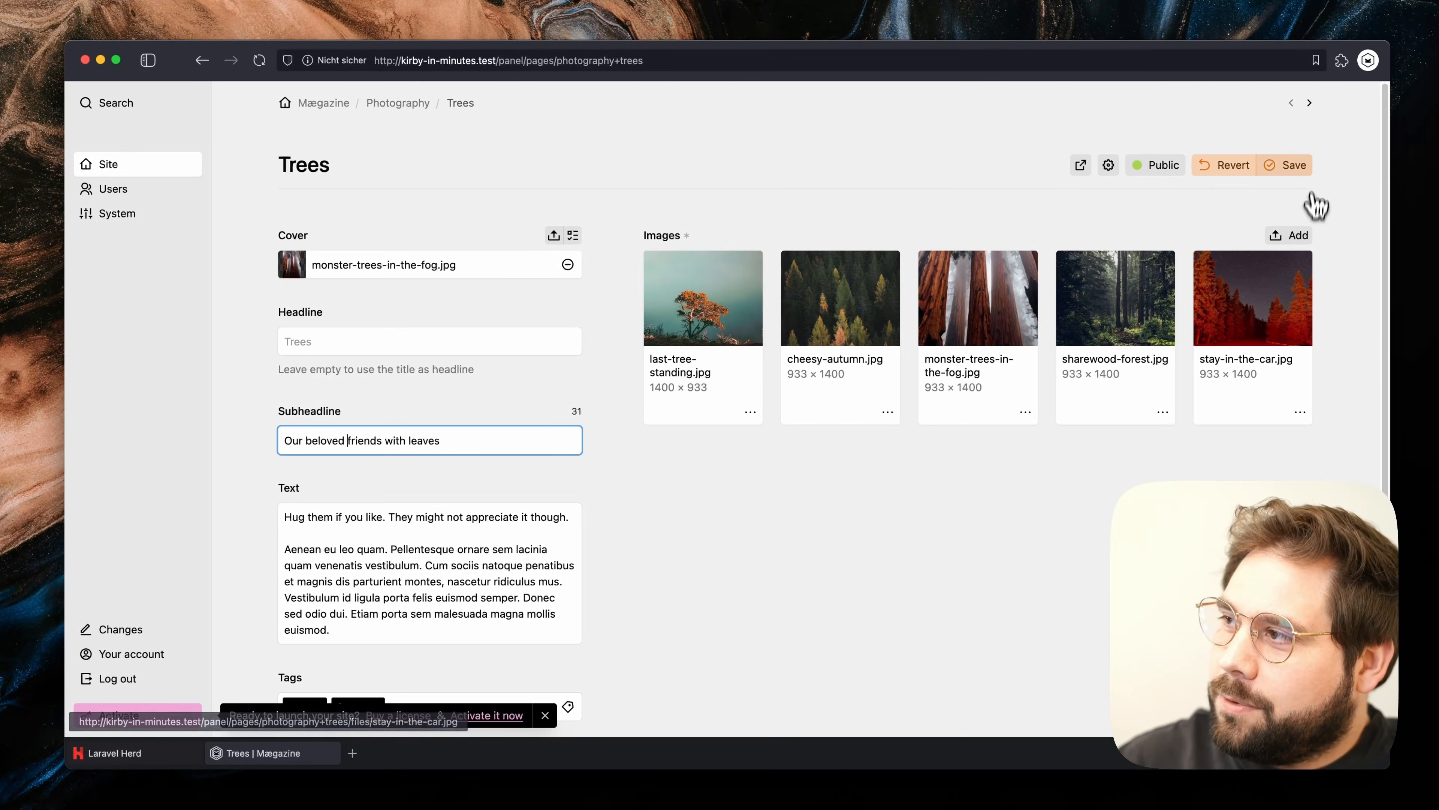
left_click(1293, 164)
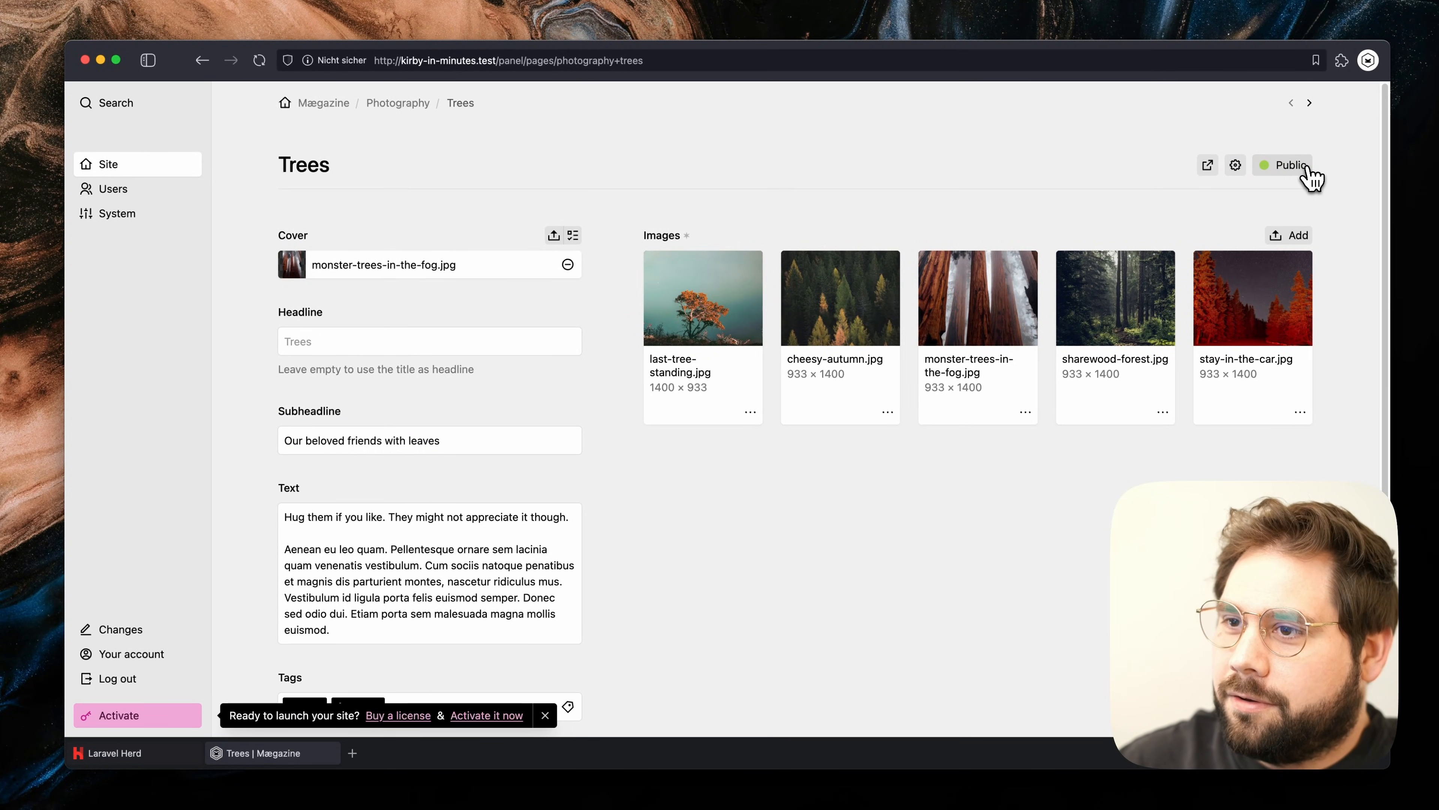
left_click(1207, 167)
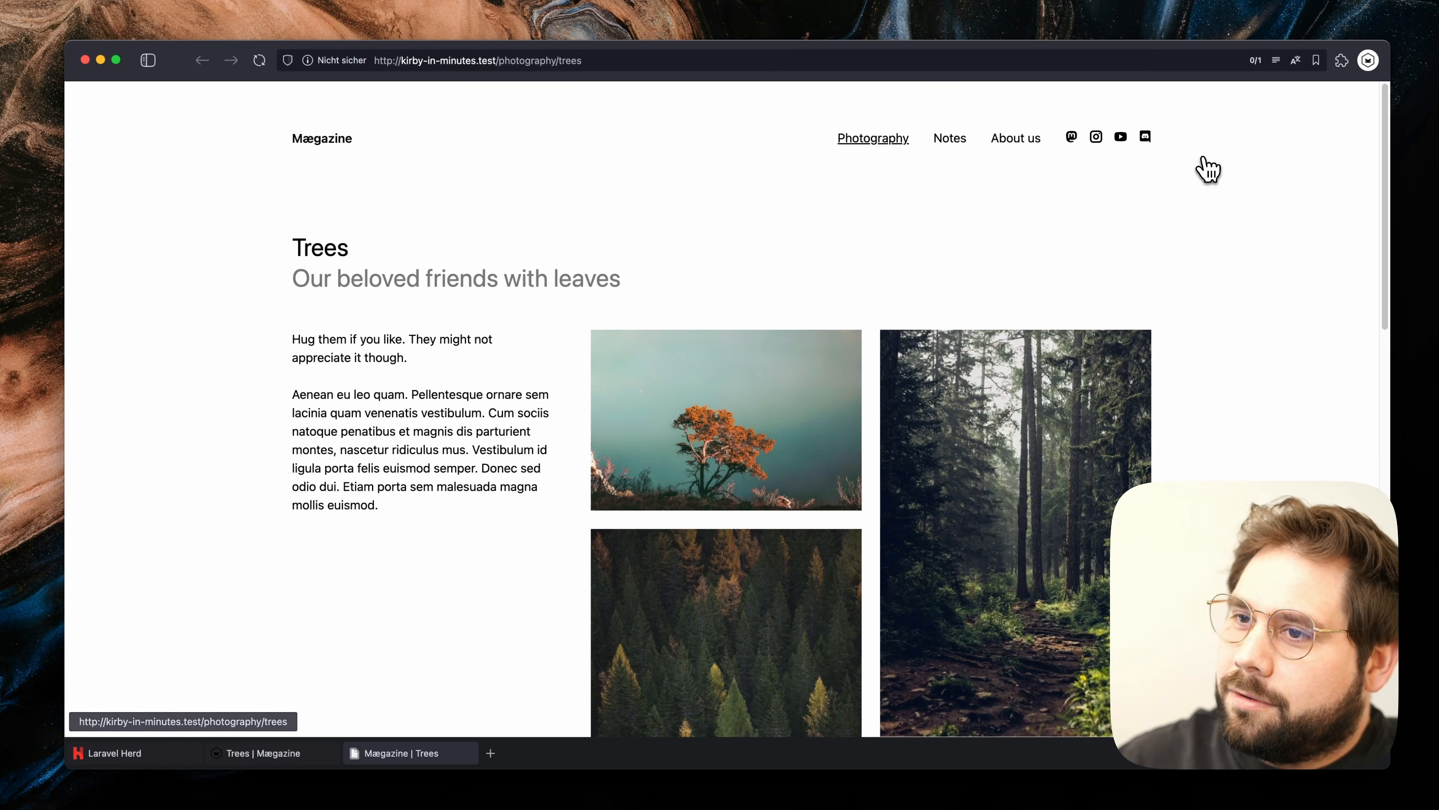
mouse_move(372, 292)
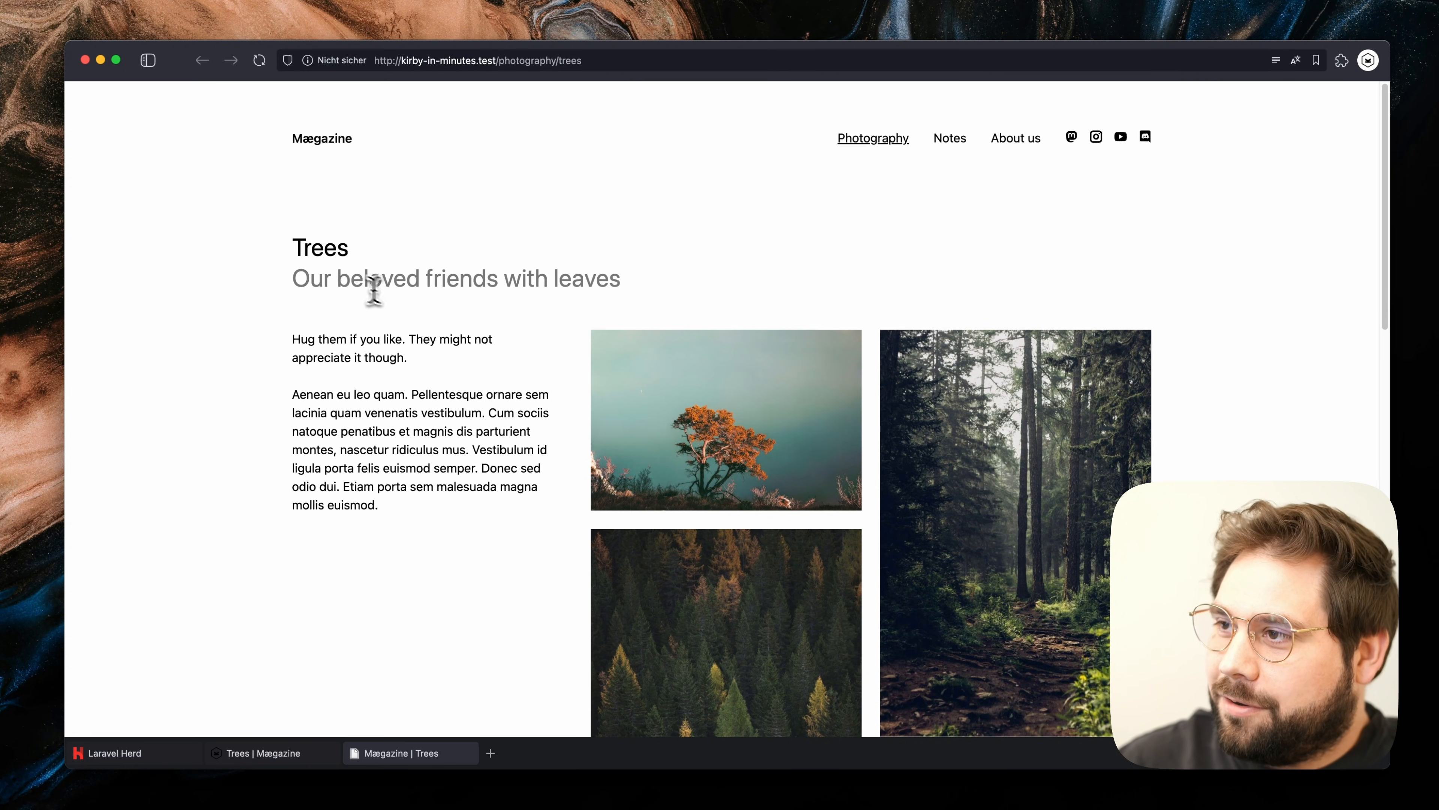
mouse_move(498, 342)
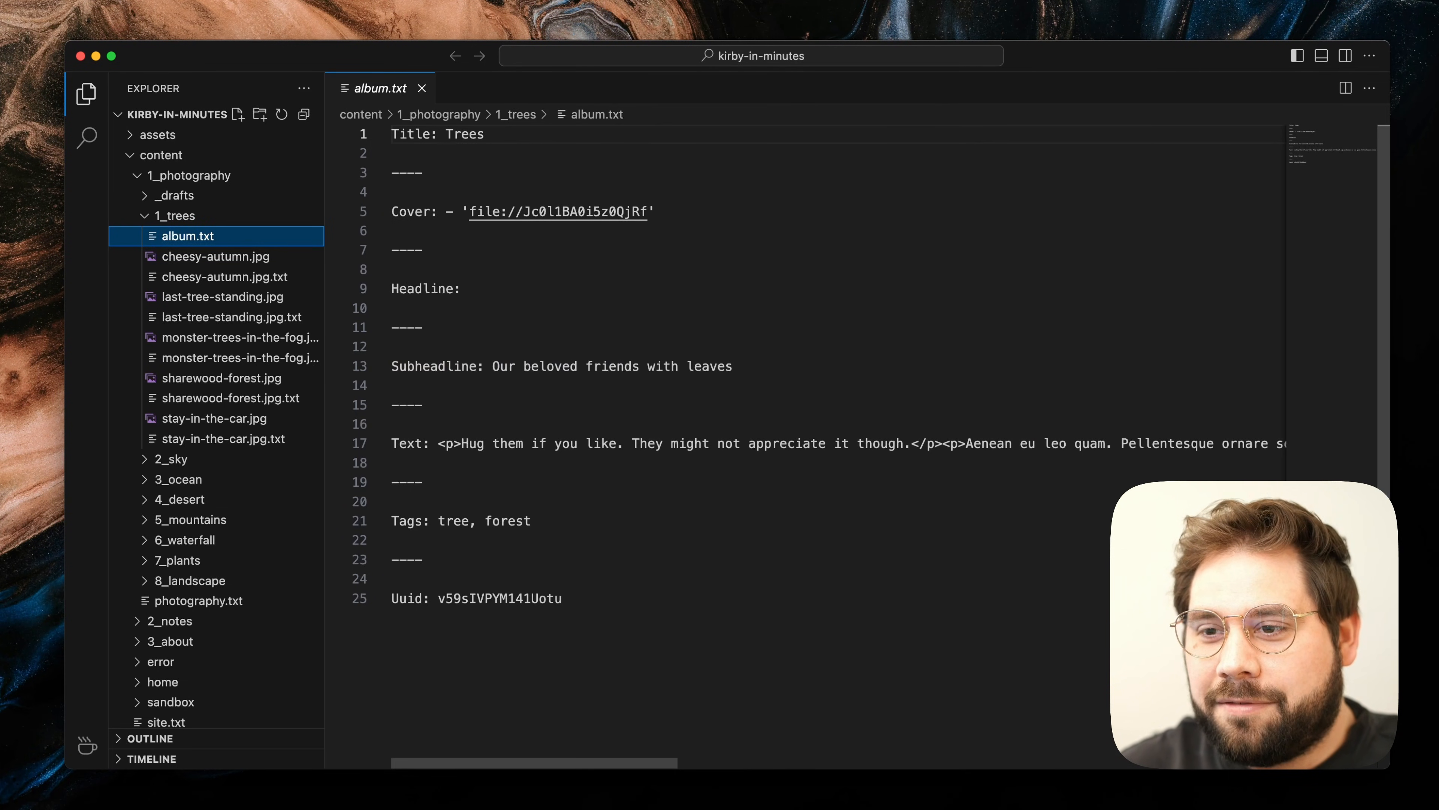
View site/templates/photography.php and read through the template code
left_click(421, 88)
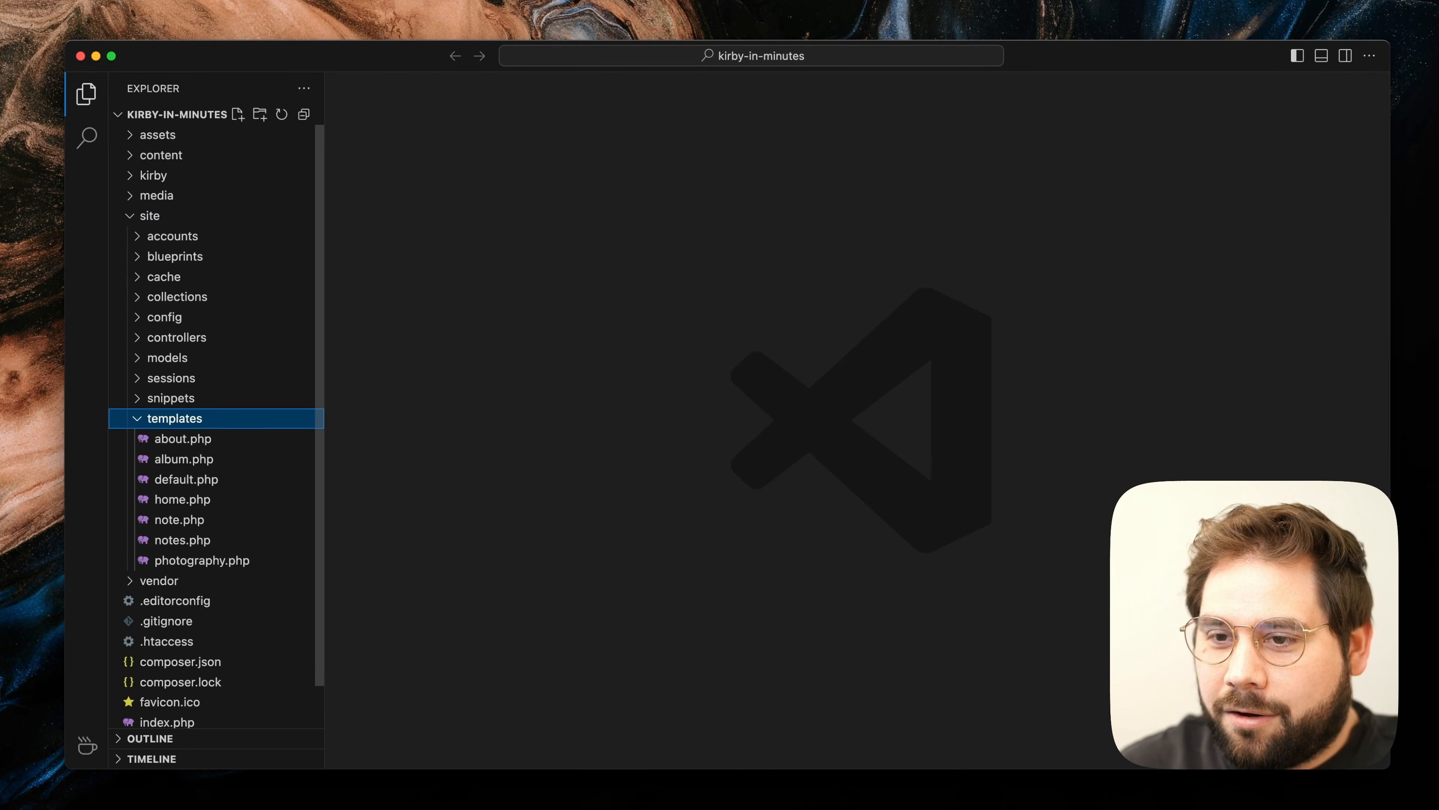
left_click(202, 560)
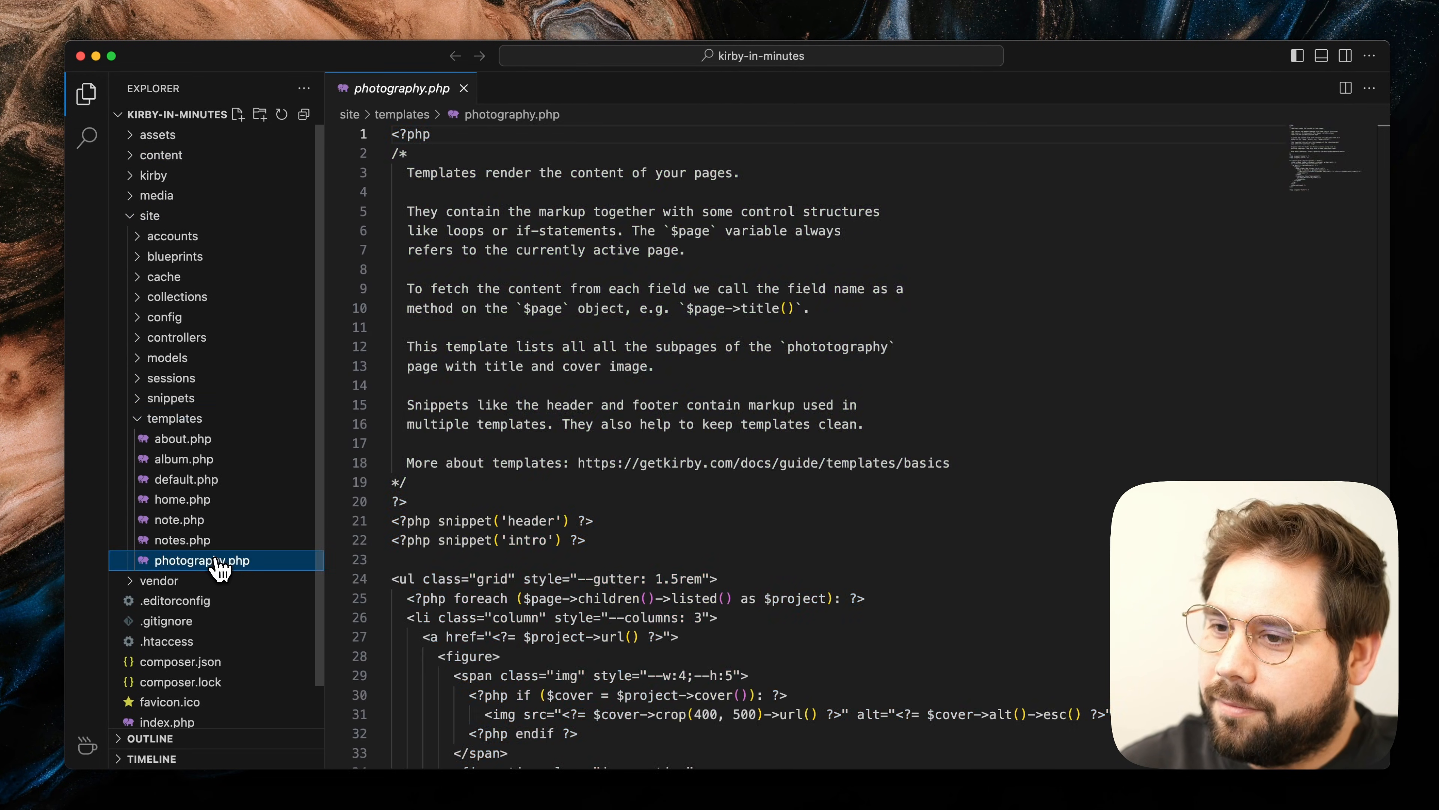
mouse_move(202, 559)
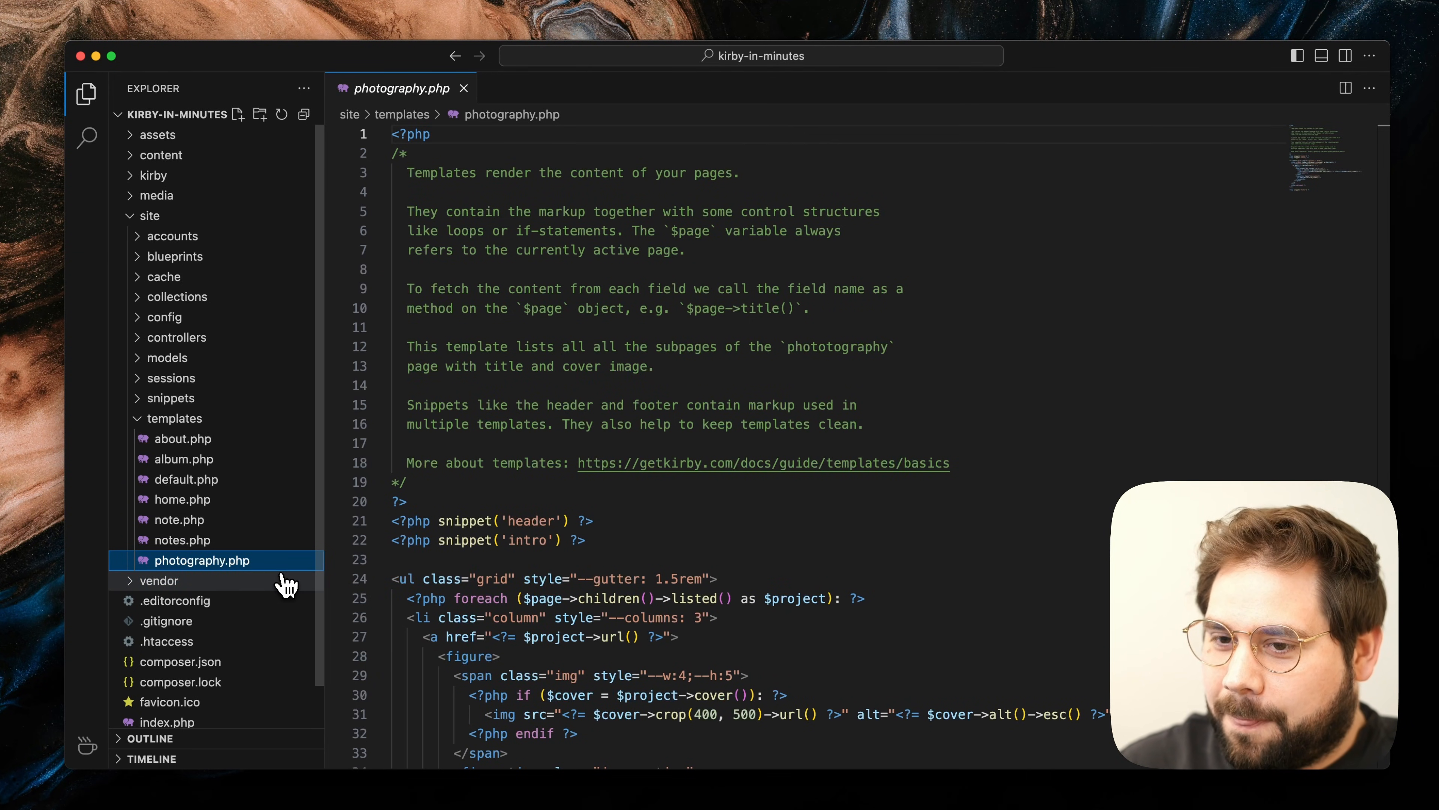
mouse_move(221, 196)
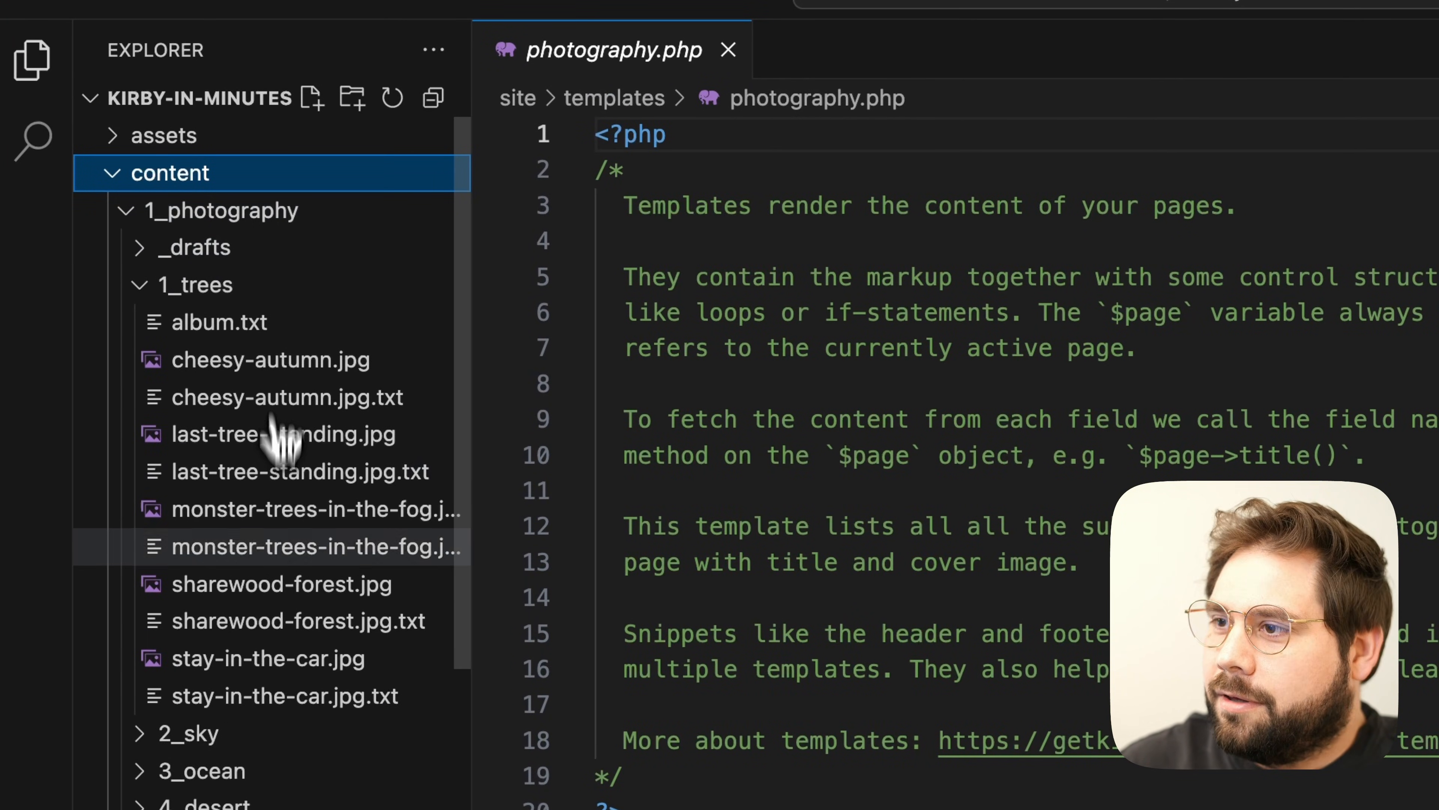
scroll("down", 3)
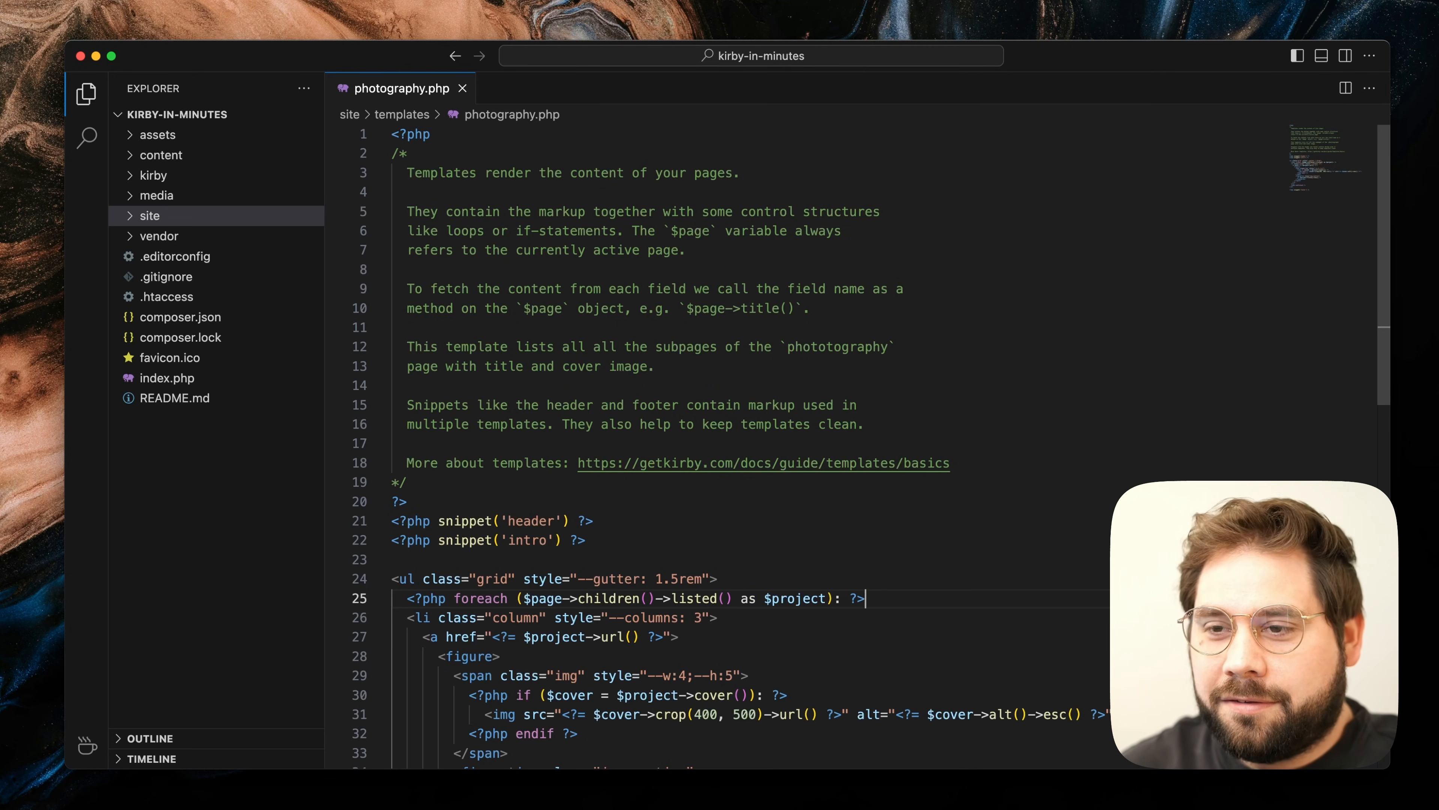
scroll("down", 3)
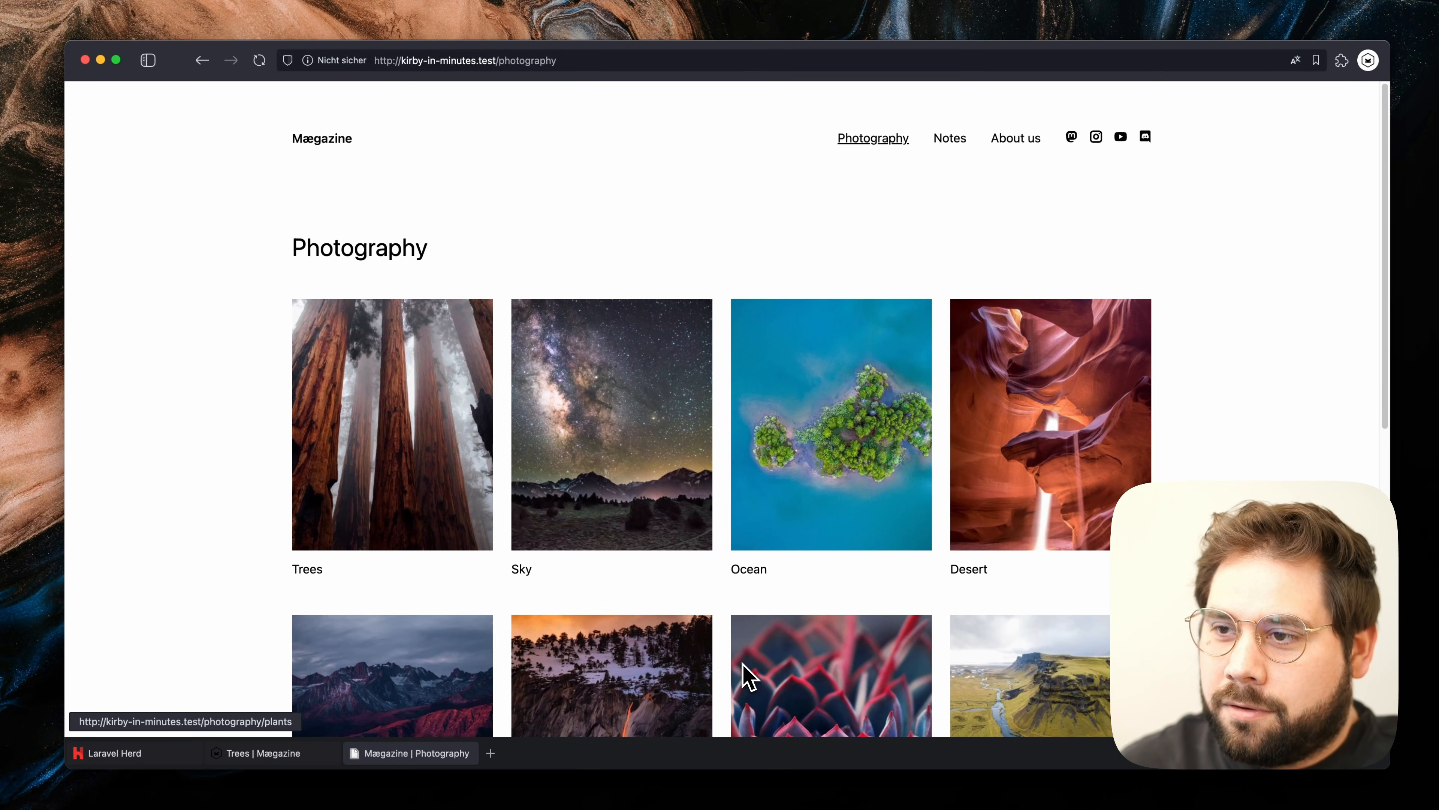
Scroll back up the live Photography overview before returning to the Panel
scroll("up", 3)
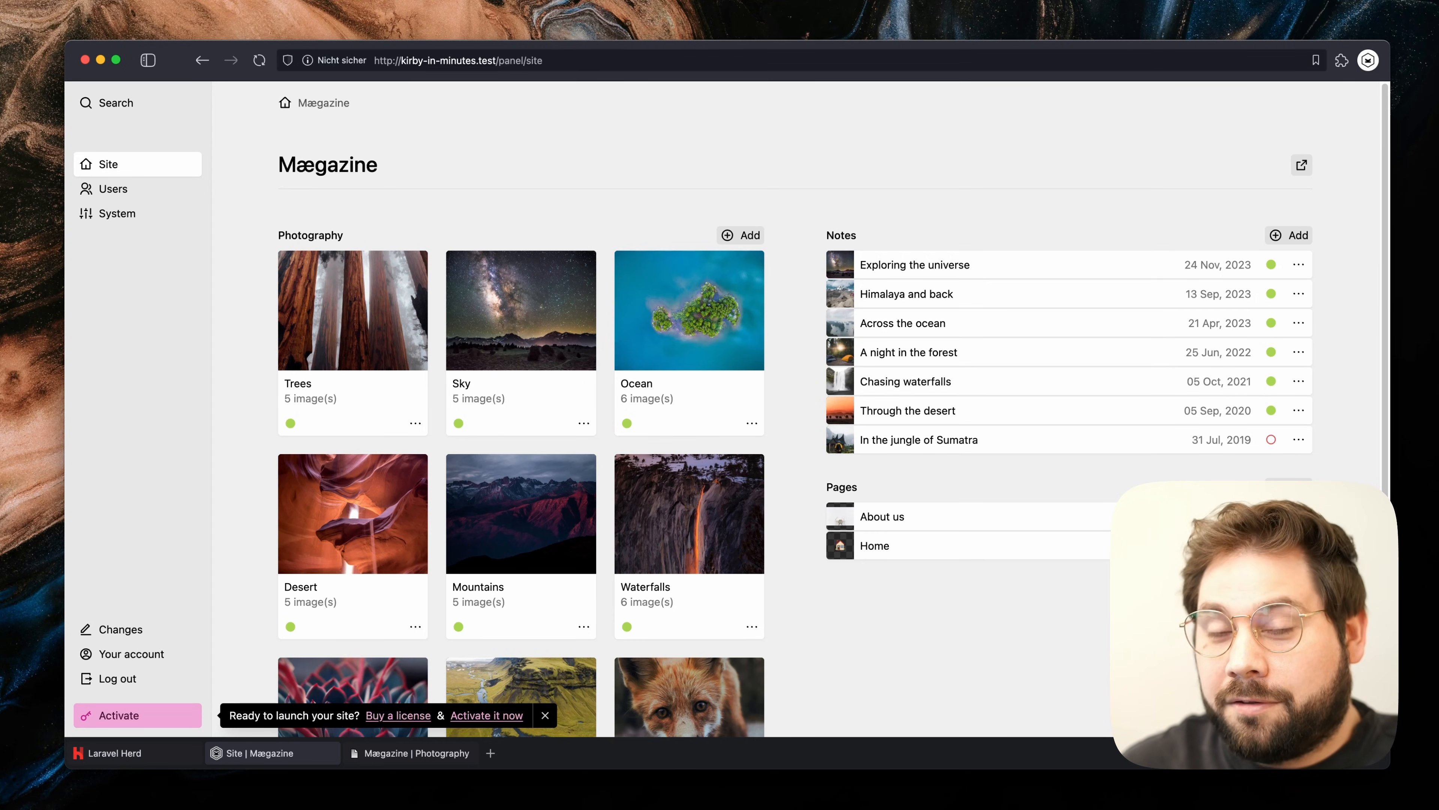
mouse_move(869, 655)
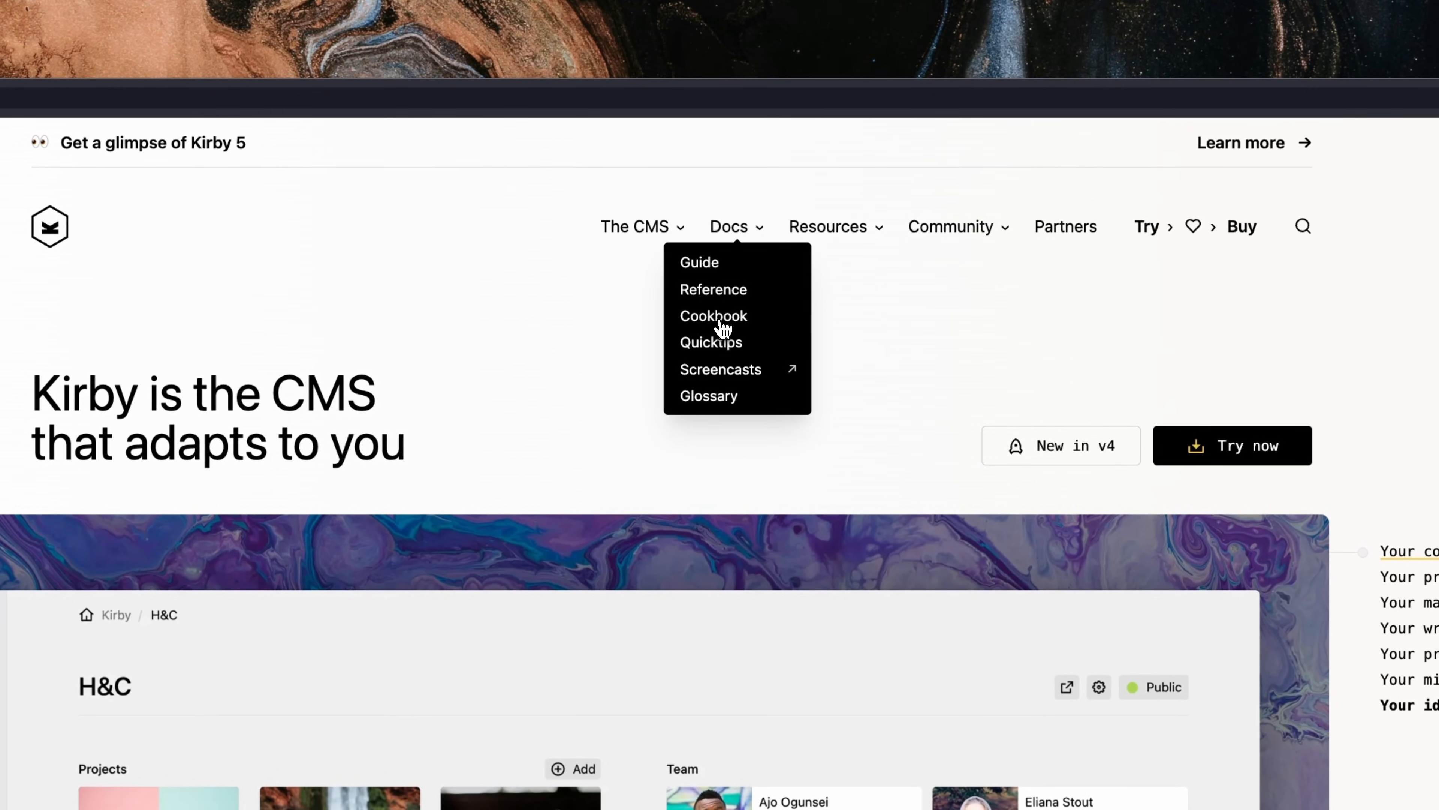
Choose Cookbook from the Docs menu on getkirby.com
left_click(713, 315)
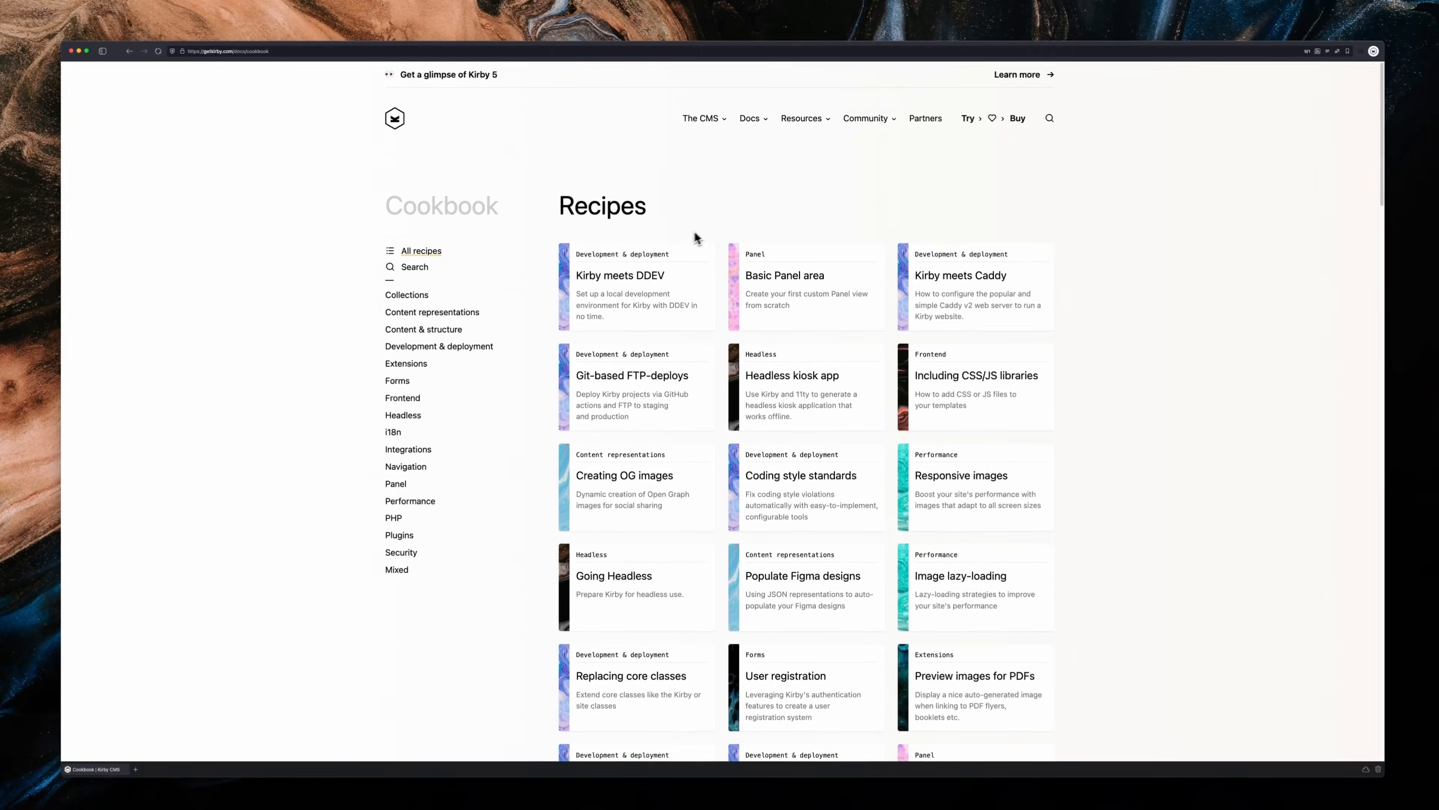